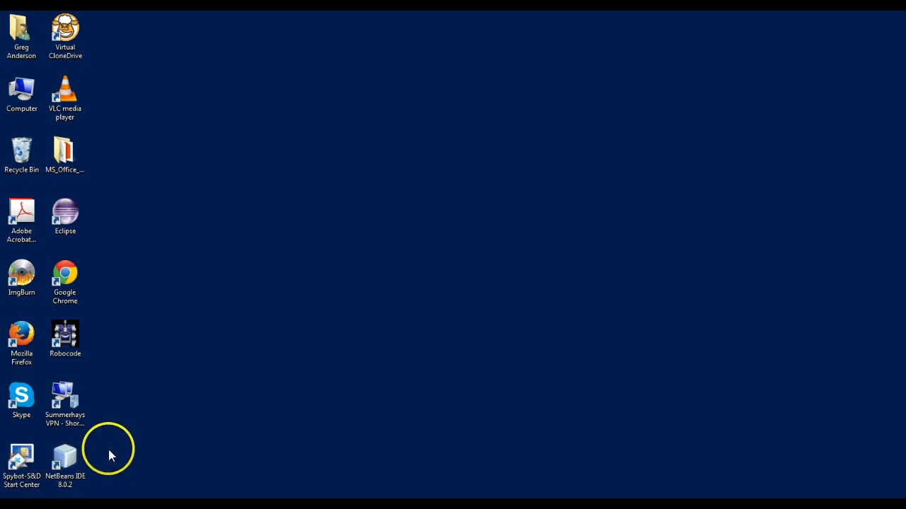
# - Start NetBeans IDE 8.0.2 from its desktop shortcut
pyautogui.click(65, 460)
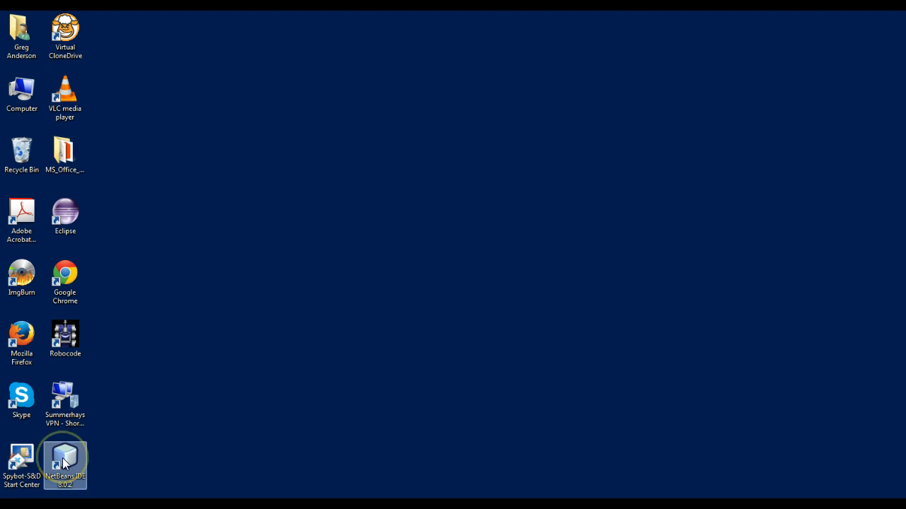
pyautogui.doubleClick(65, 456)
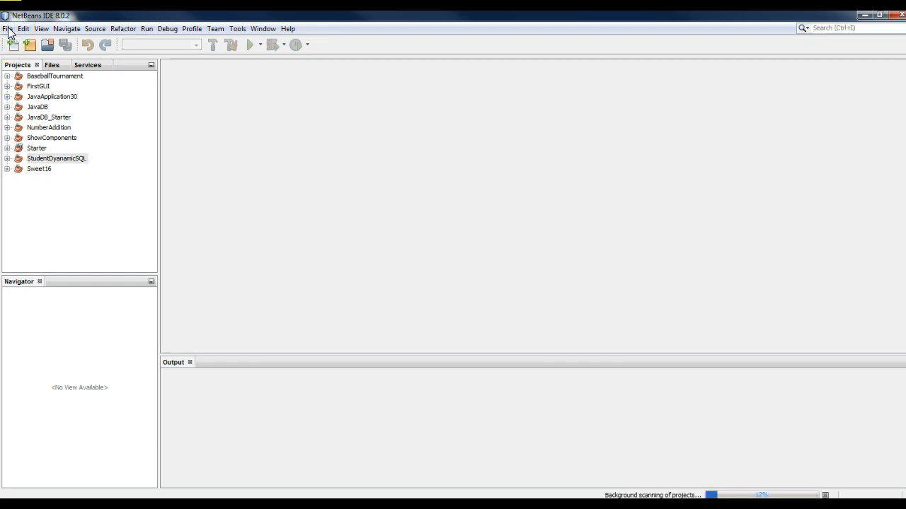
# - Create a Java Application project named FirstProgram with a generated main class
pyautogui.click(8, 28)
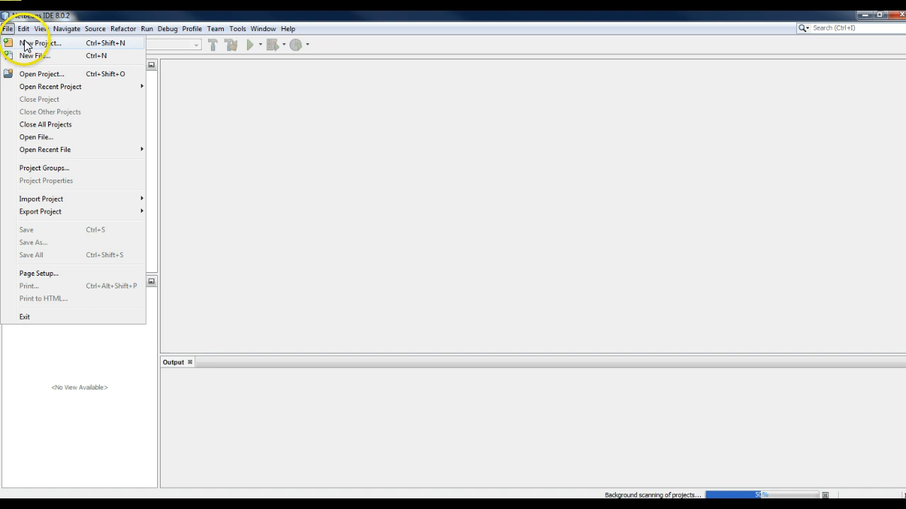
pyautogui.click(42, 43)
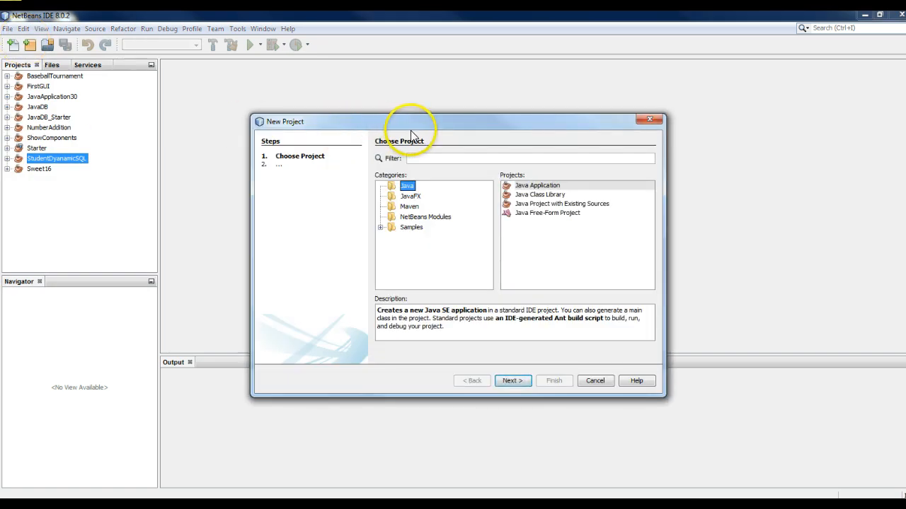
pyautogui.moveTo(419, 133)
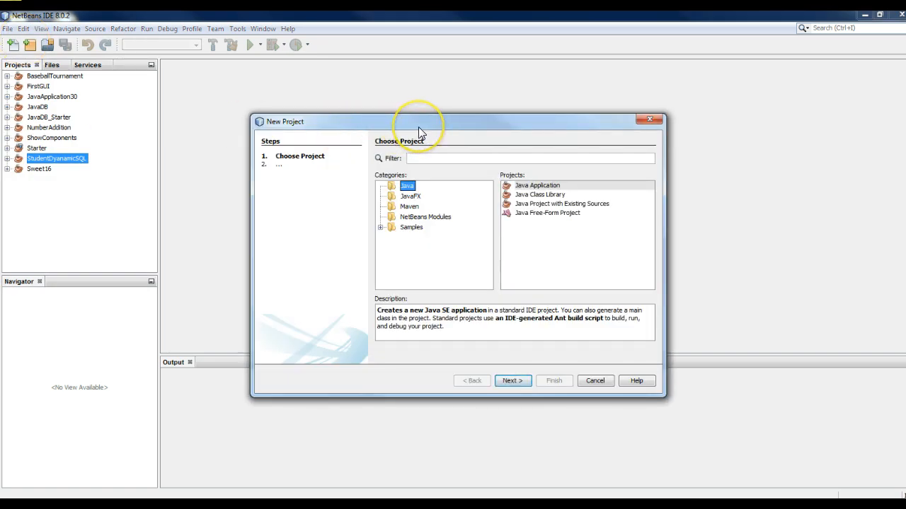
pyautogui.moveTo(403, 187)
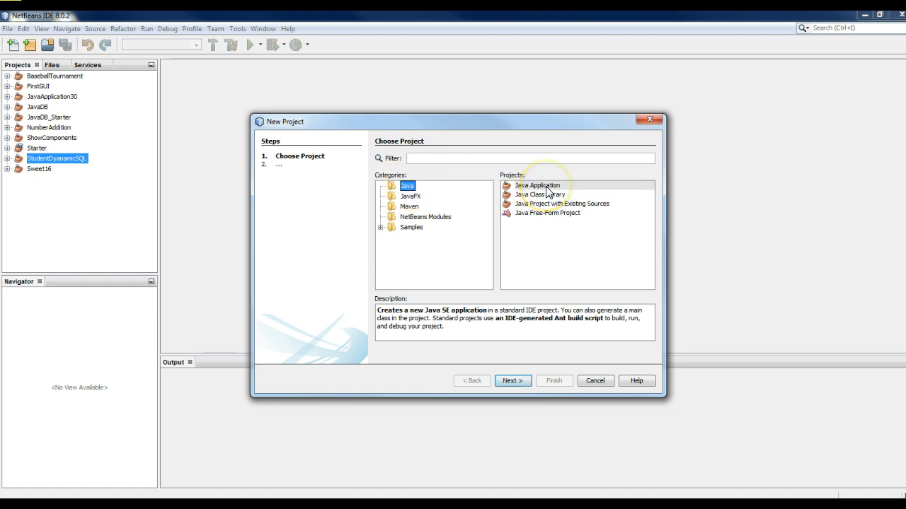
pyautogui.moveTo(408, 163)
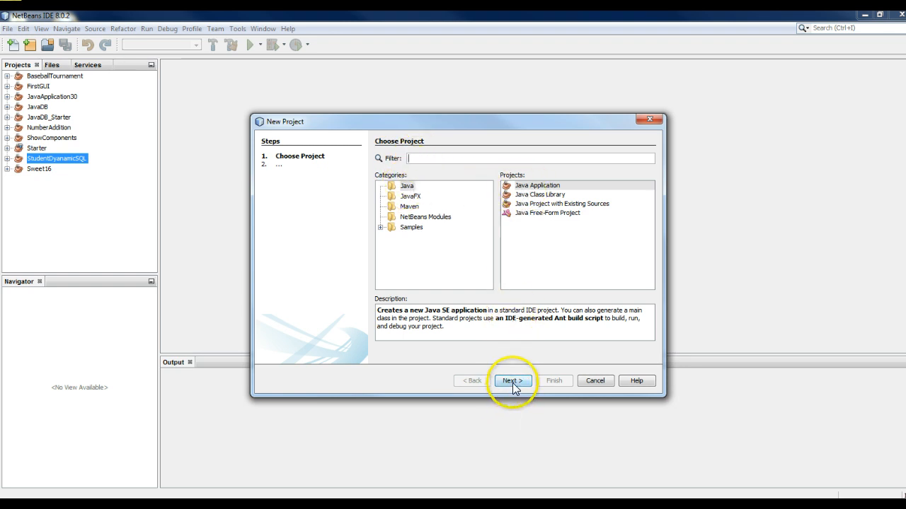
pyautogui.click(511, 381)
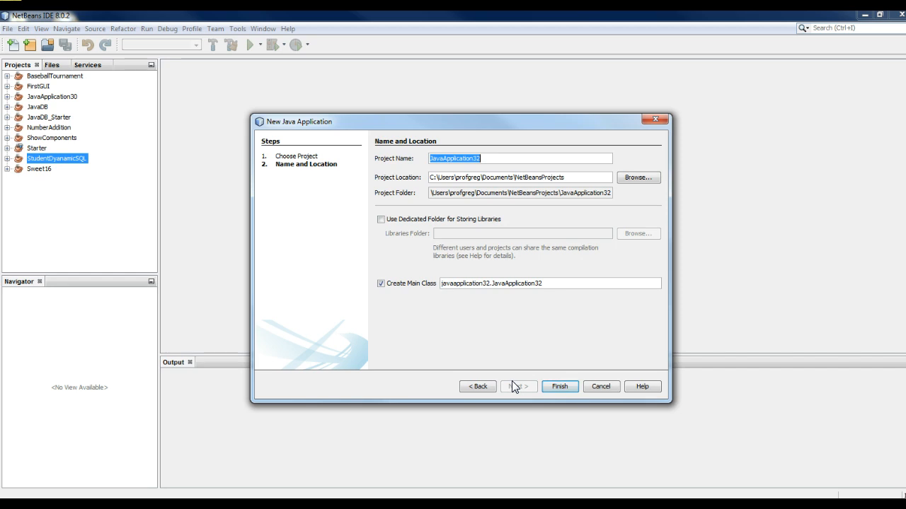
pyautogui.write('FirstProgram')
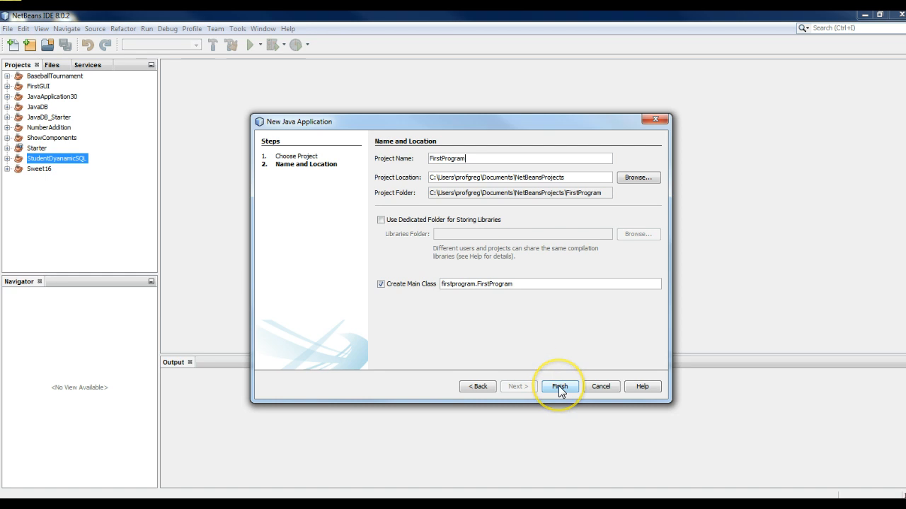
pyautogui.click(559, 387)
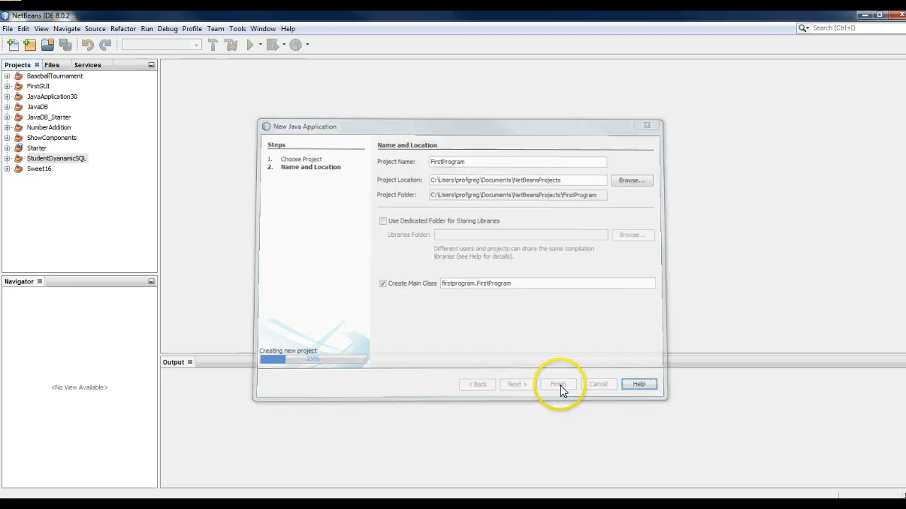
# - Show the FirstProgram folder inside Documents > NetBeansProjects in Explorer
pyautogui.click(558, 385)
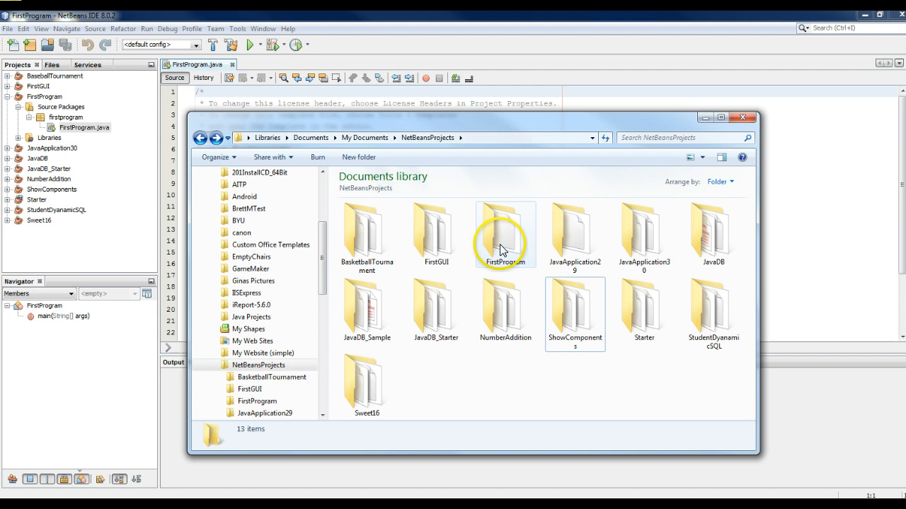
pyautogui.moveTo(505, 234)
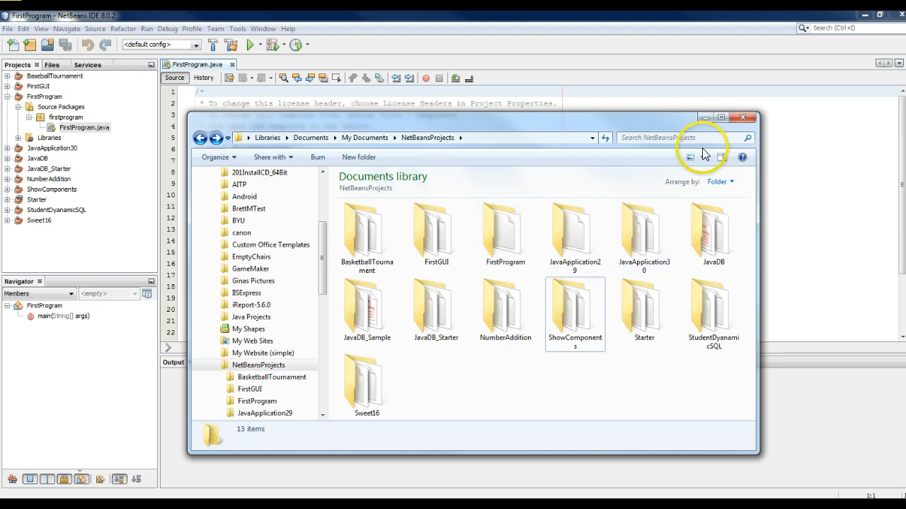
pyautogui.moveTo(741, 119)
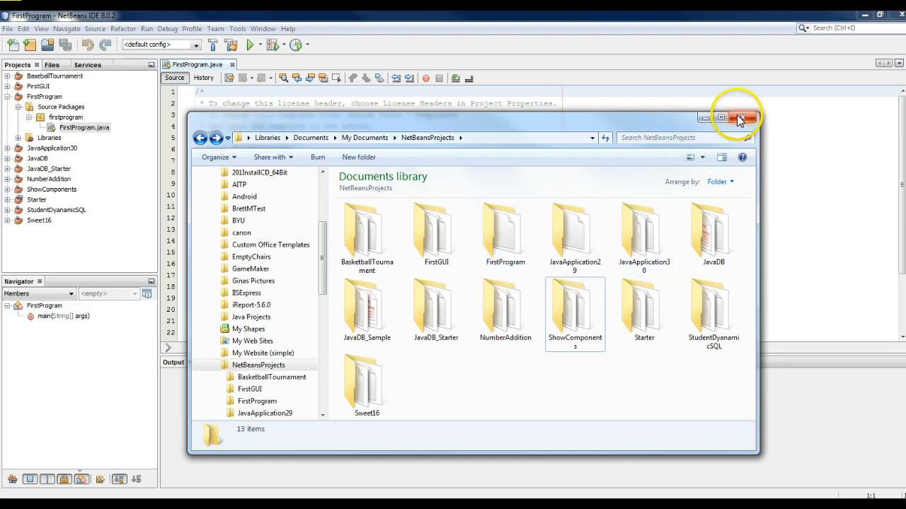
# - Begin an asterisk-bordered header comment with Author Greg Andersen and a Description label
pyautogui.click(738, 118)
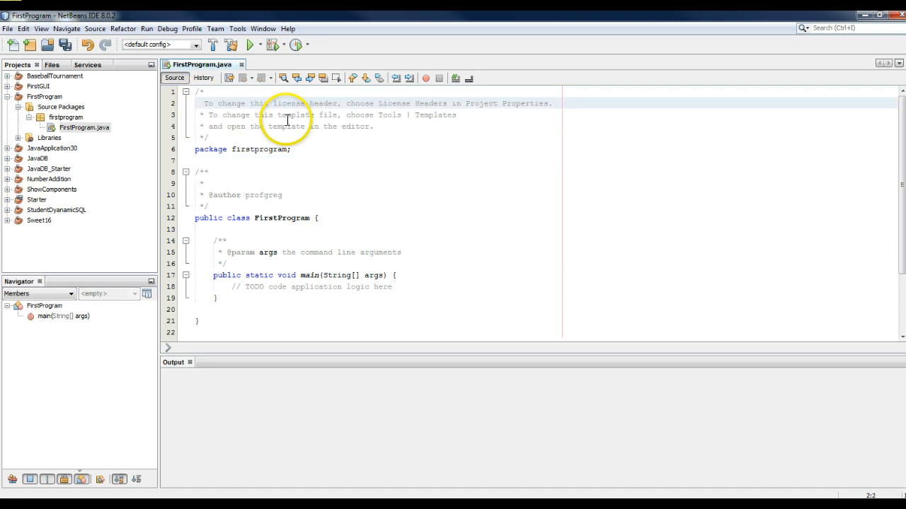
pyautogui.click(199, 126)
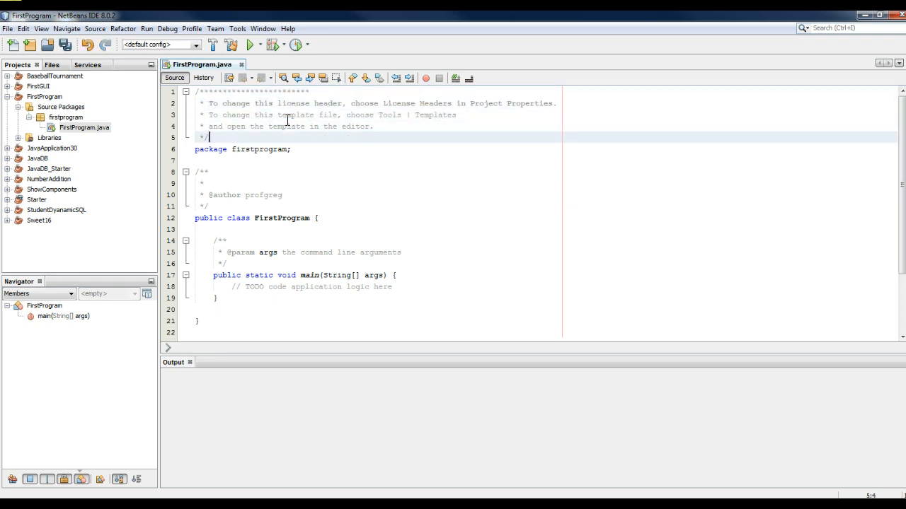
pyautogui.write('***')
pyautogui.click(377, 103)
pyautogui.write('* Author:')
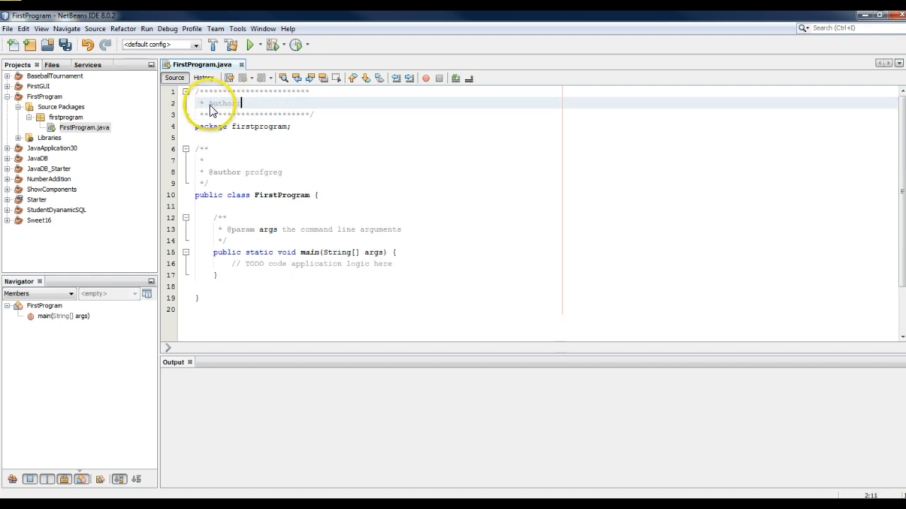
pyautogui.write('Greg Anderse')
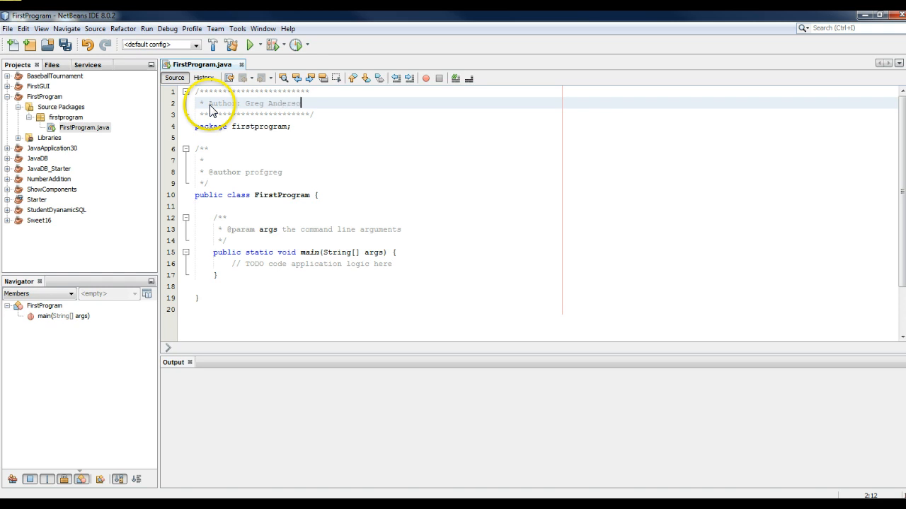
pyautogui.write('Description')
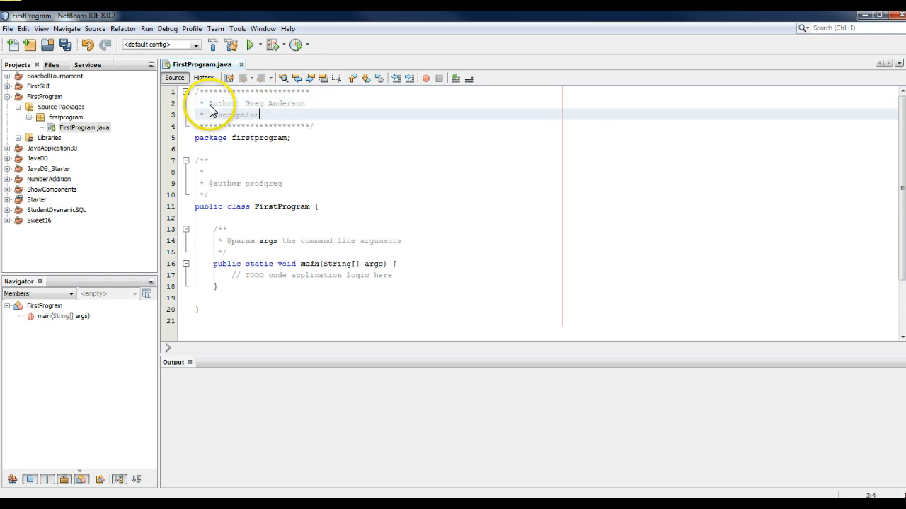
# - Describe the program as displaying whether one variable is greater than another
pyautogui.write('This program will')
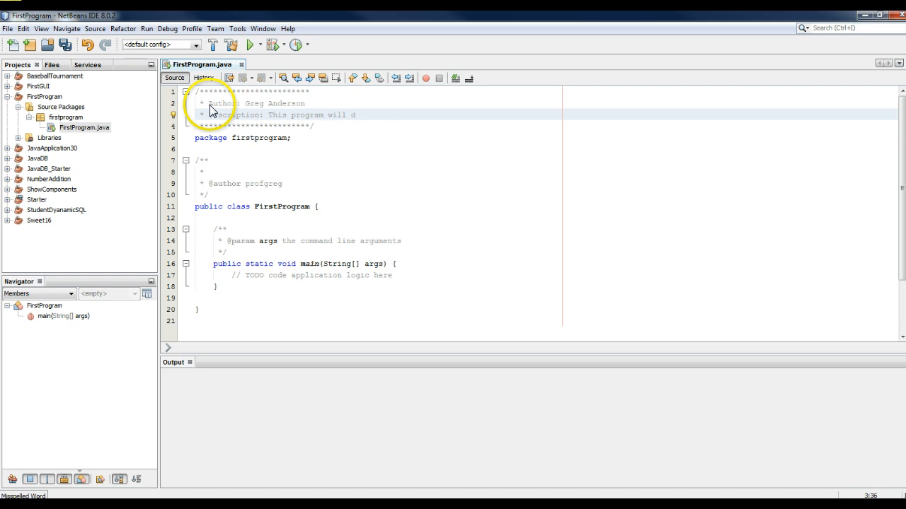
pyautogui.write('display whet')
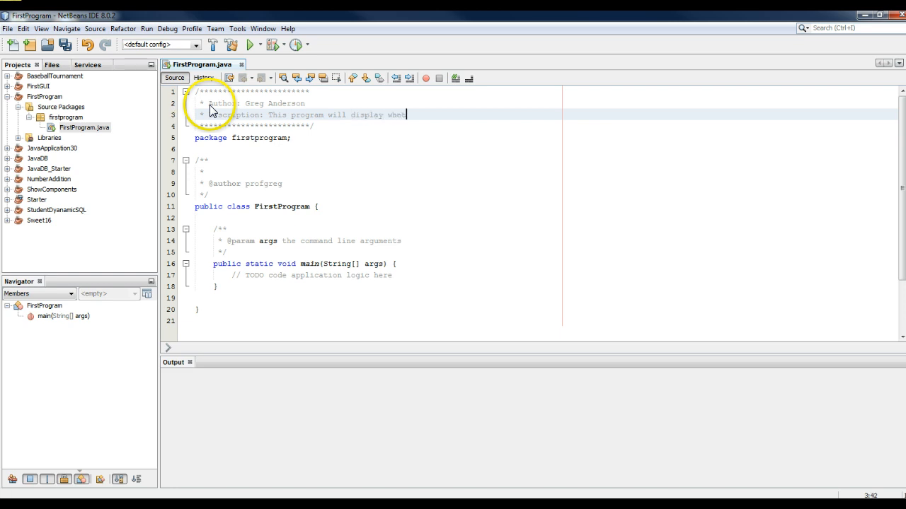
pyautogui.write('her or not one o')
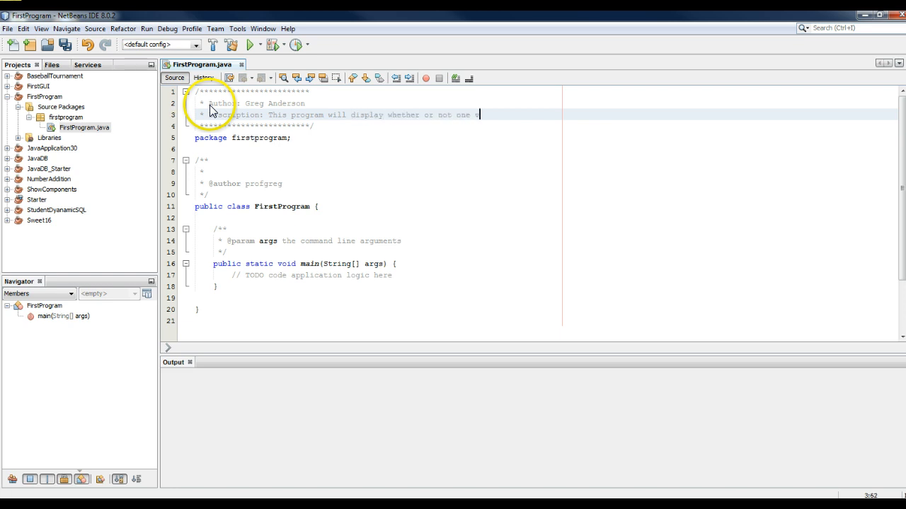
pyautogui.write('variable')
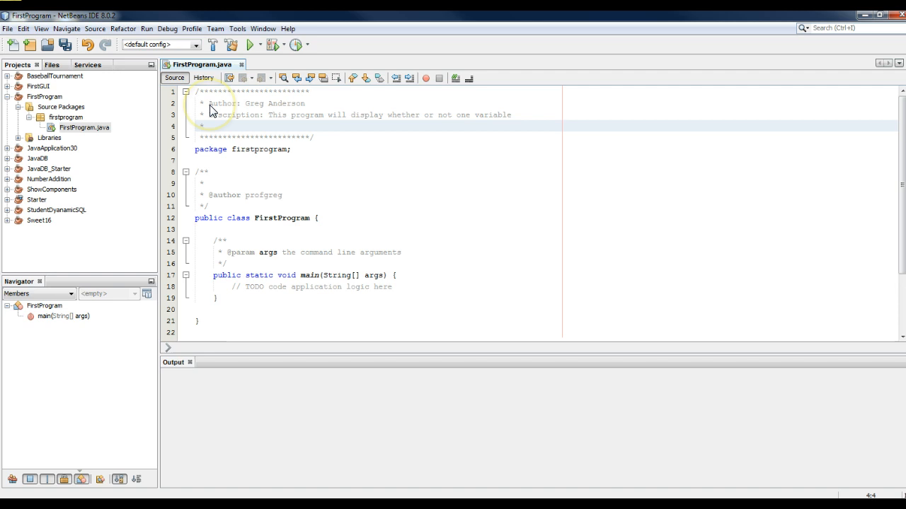
pyautogui.write('is')
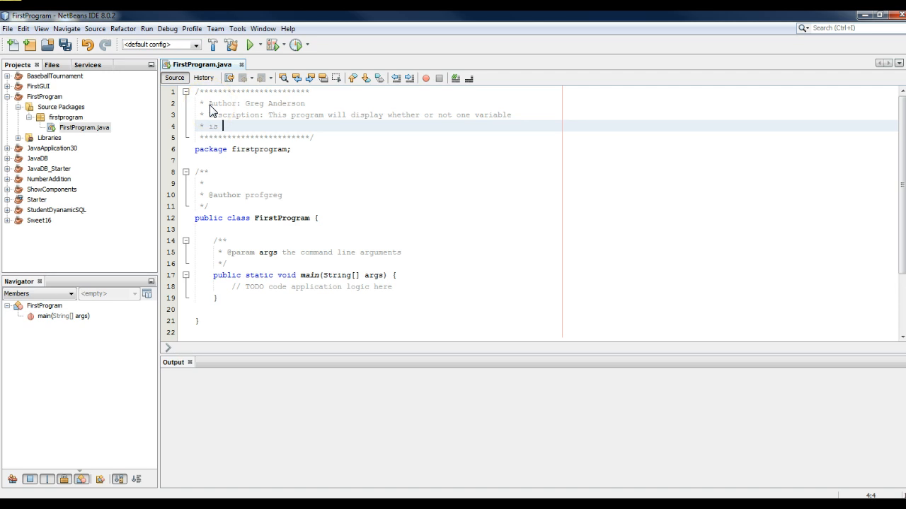
pyautogui.write('greater than')
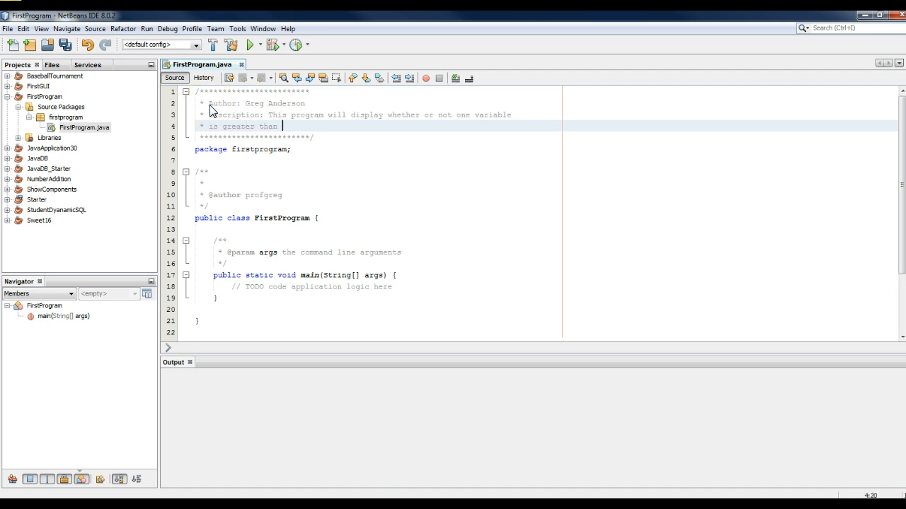
pyautogui.write('another variable or equal to the variable')
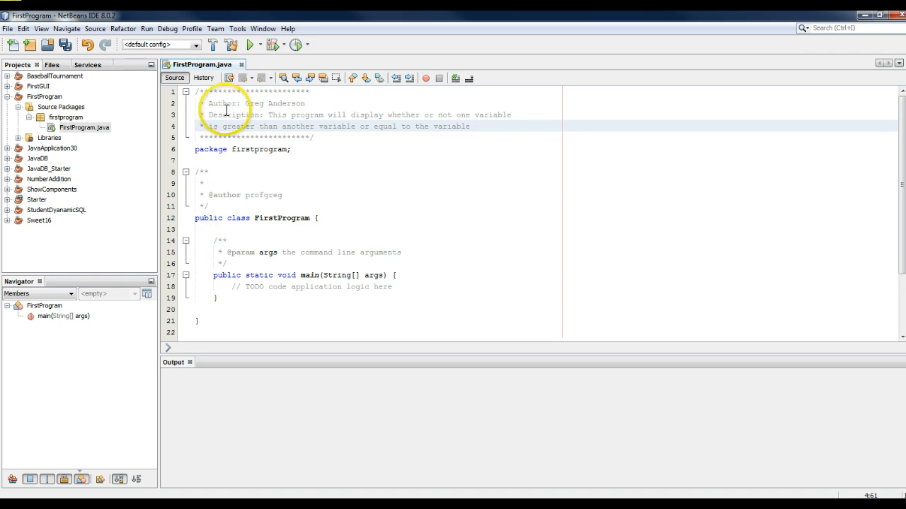
# - Revise the Description wording, then select main's TODO placeholder for replacement
pyautogui.click(470, 126)
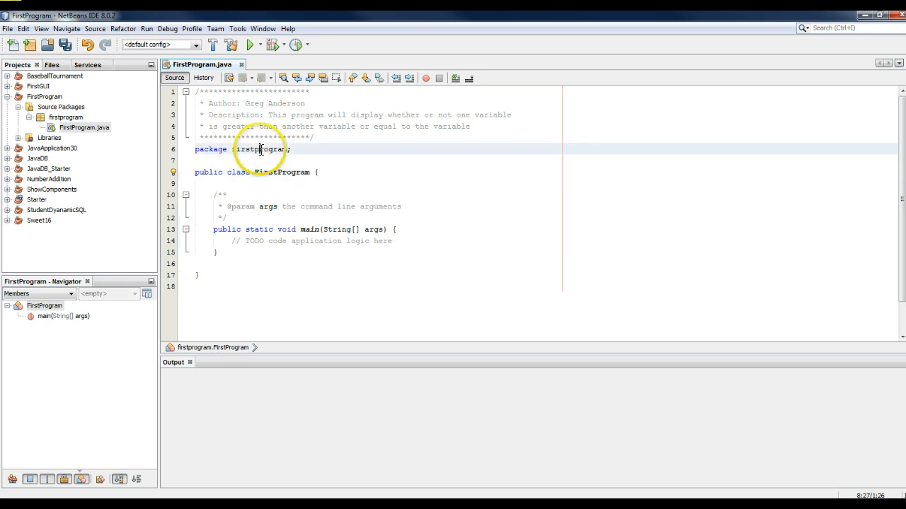
pyautogui.doubleClick(257, 149)
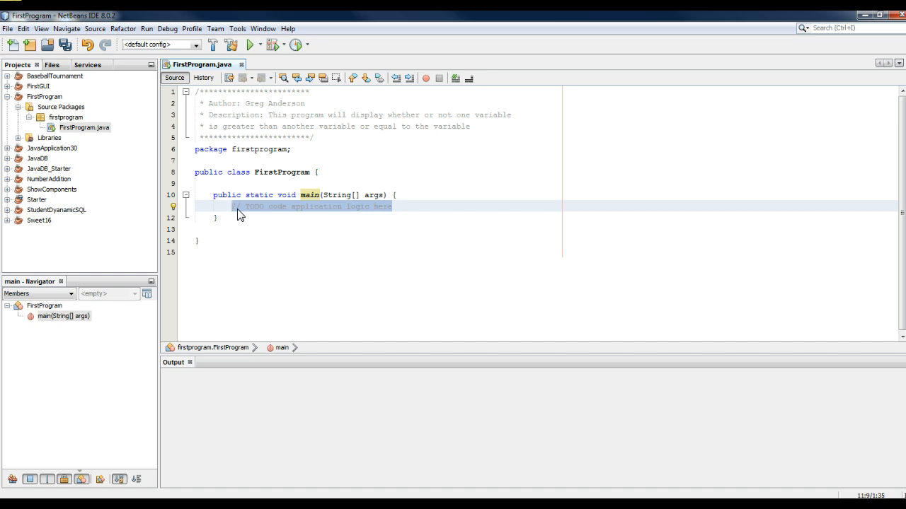
pyautogui.click(238, 207)
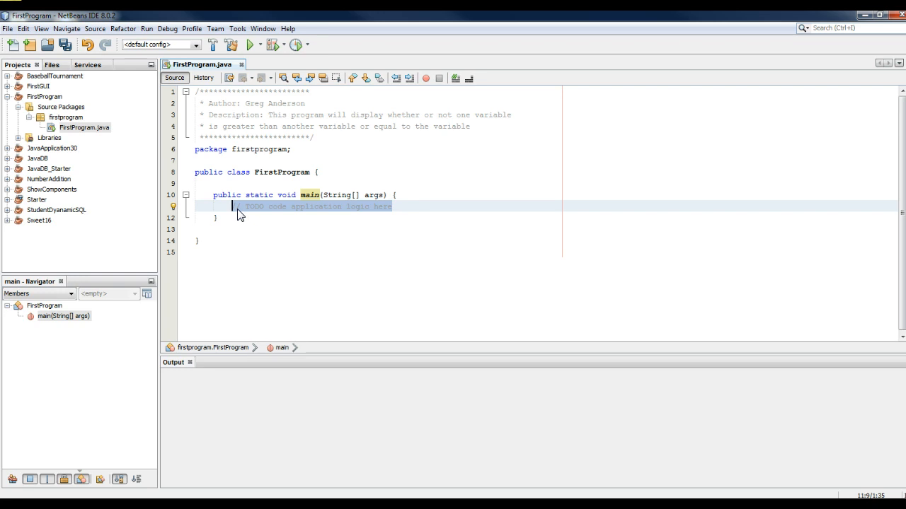
pyautogui.click(238, 207)
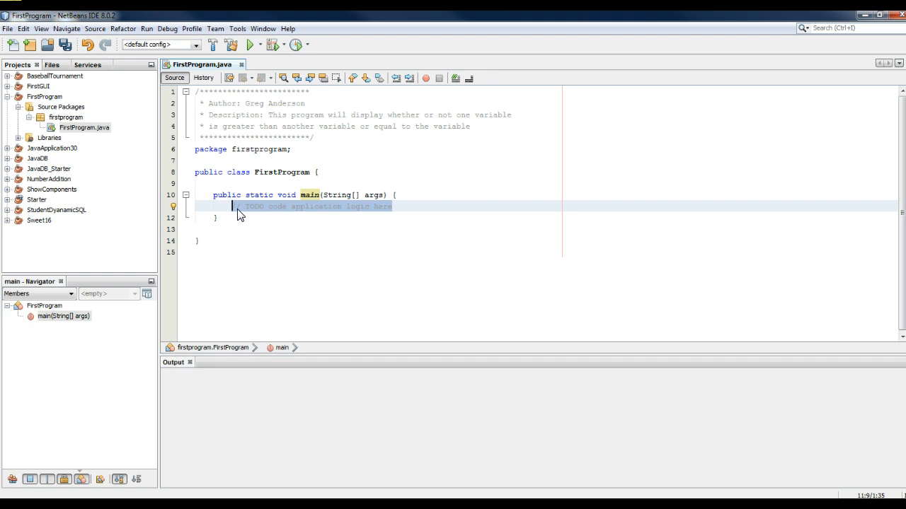
# - Declare int iFirst and int iSecond in place of the TODO comment
pyautogui.write('int')
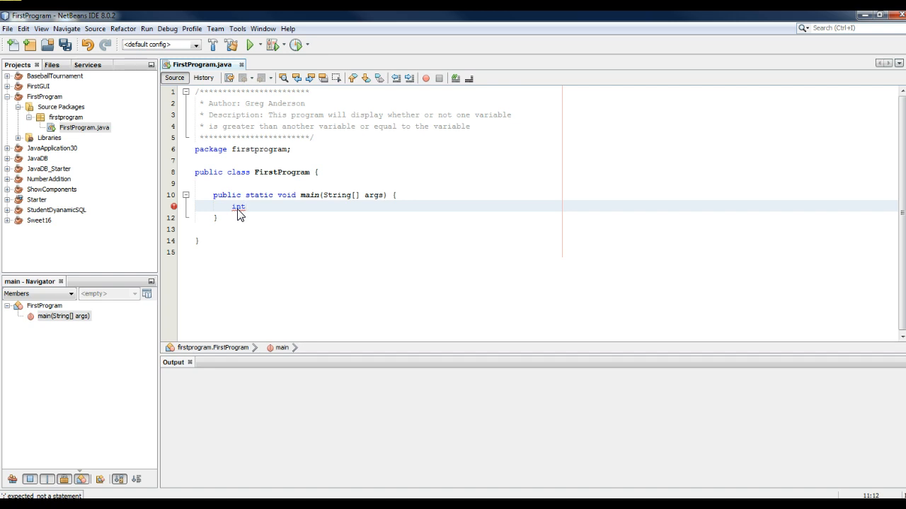
pyautogui.write('iFris')
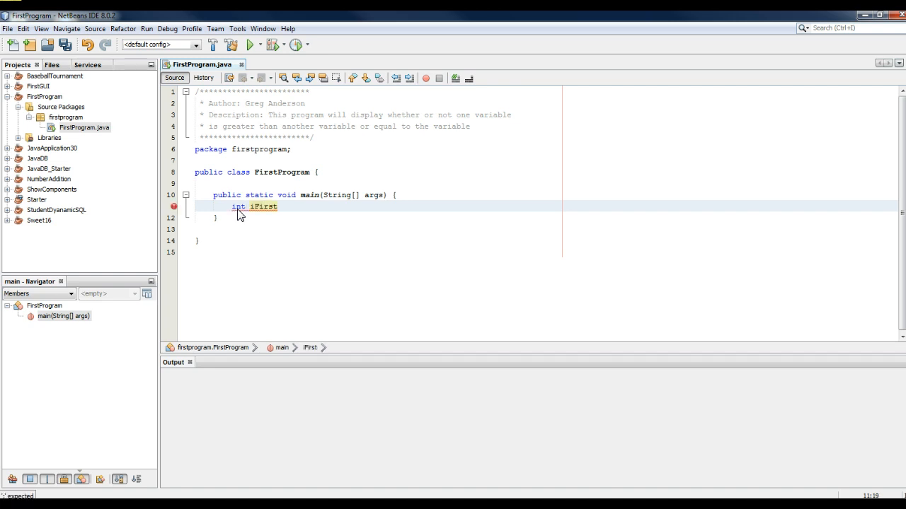
pyautogui.write(';')
pyautogui.write('int')
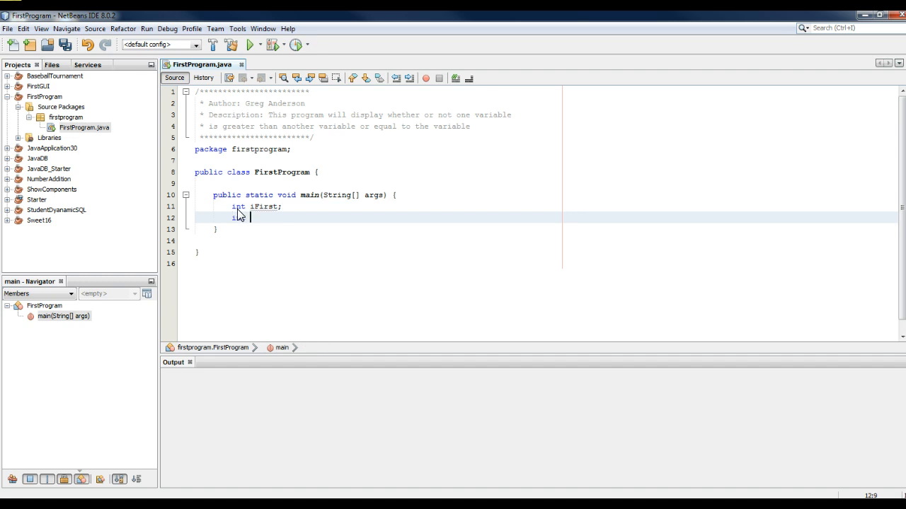
pyautogui.write('Second')
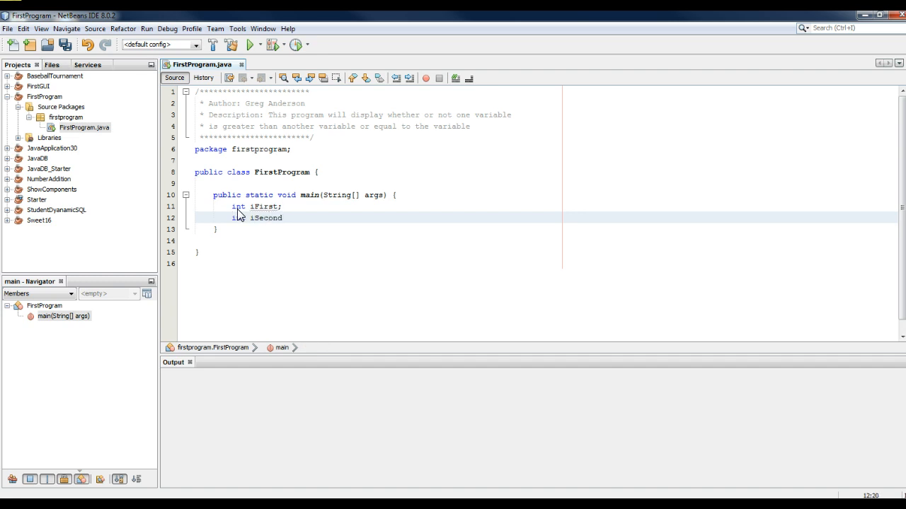
pyautogui.write(';')
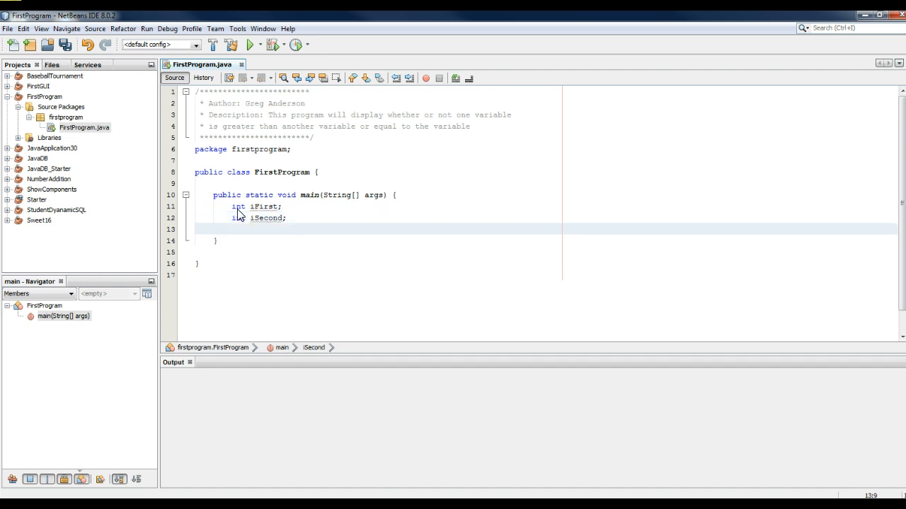
pyautogui.press('enter')
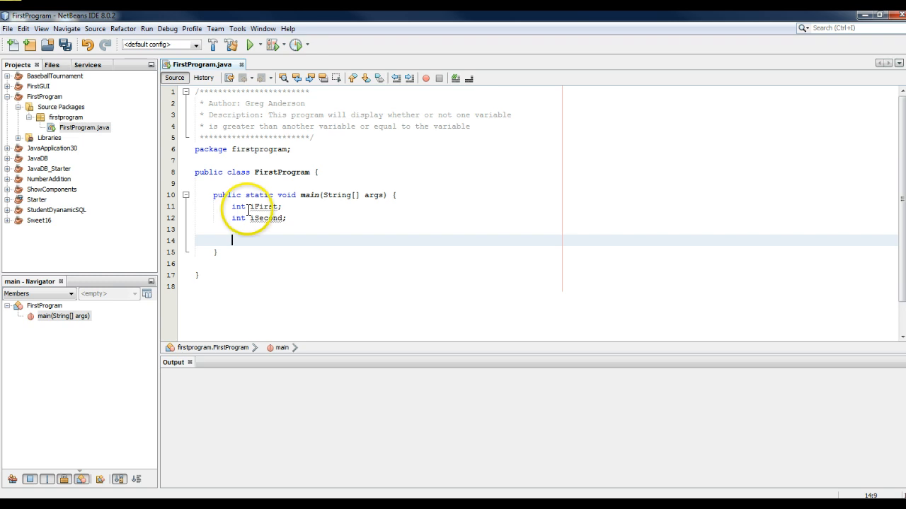
pyautogui.moveTo(252, 207)
pyautogui.write('iFirst')
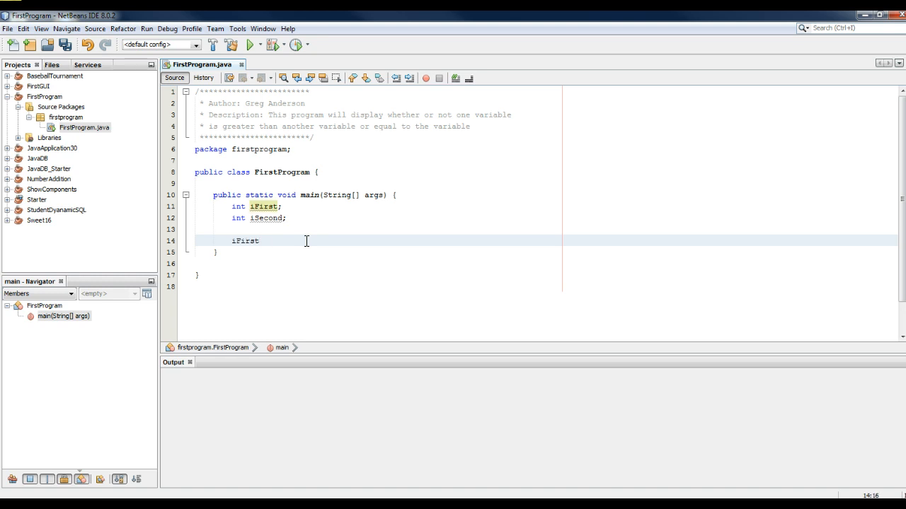
# - Assign iFirst = 10 and iSecond = 20 on the lines below the declarations
pyautogui.write('= 10;')
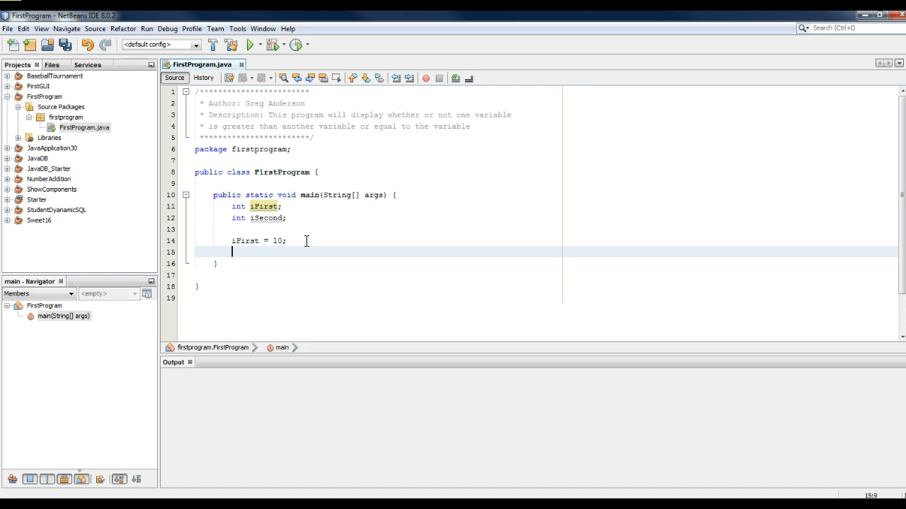
pyautogui.write('iSecond')
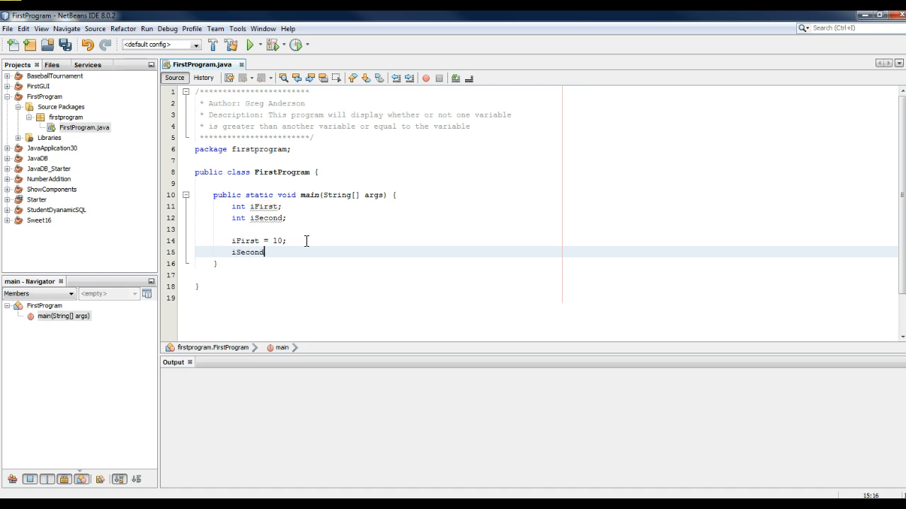
pyautogui.write('= 20;')
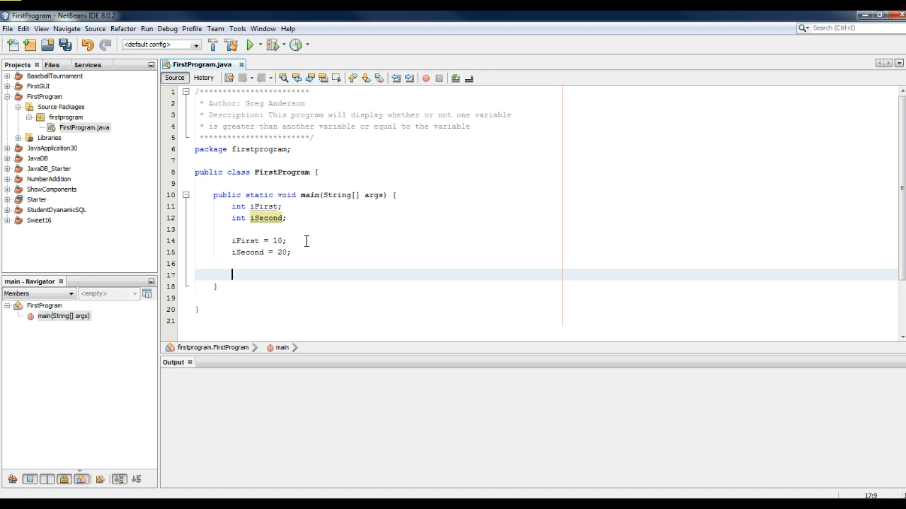
# - Write if (iFirst == iSecond) with an empty braced body and the cursor inside it
pyautogui.write('i')
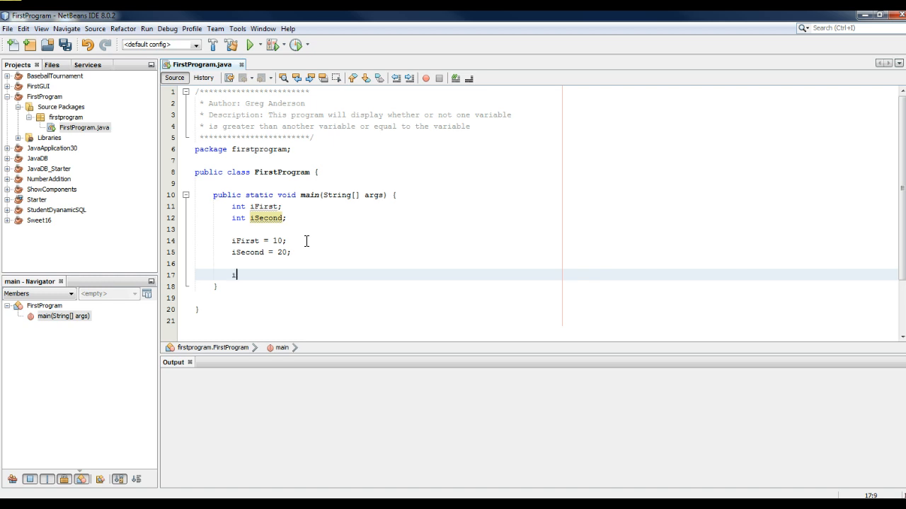
pyautogui.write('if (iFirst')
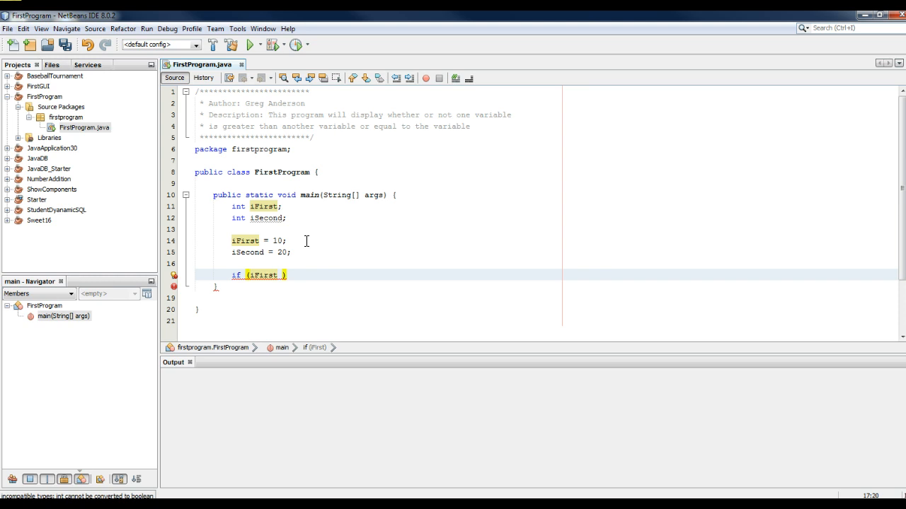
pyautogui.write('== iSecond')
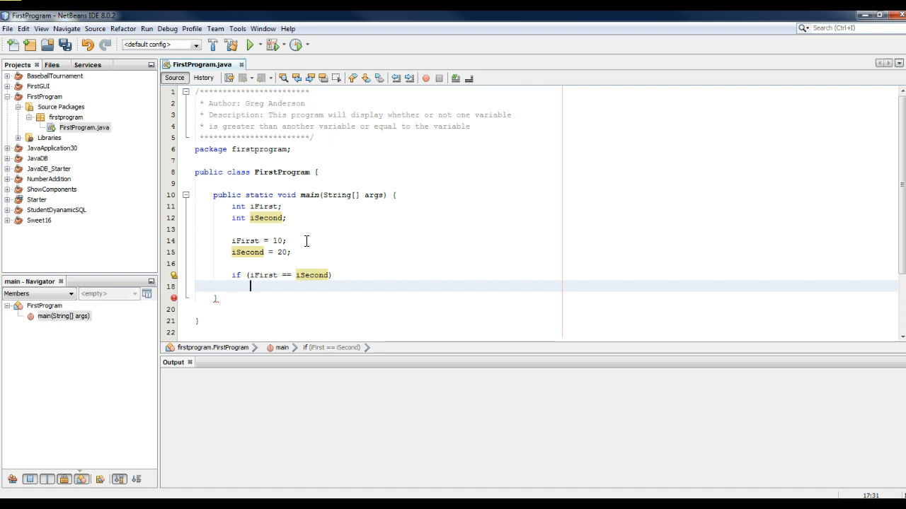
pyautogui.write('{')
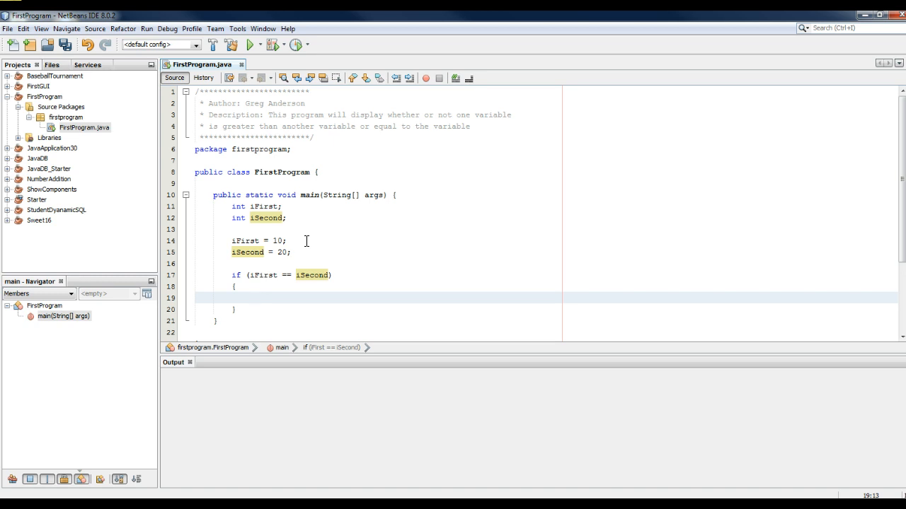
pyautogui.click(249, 298)
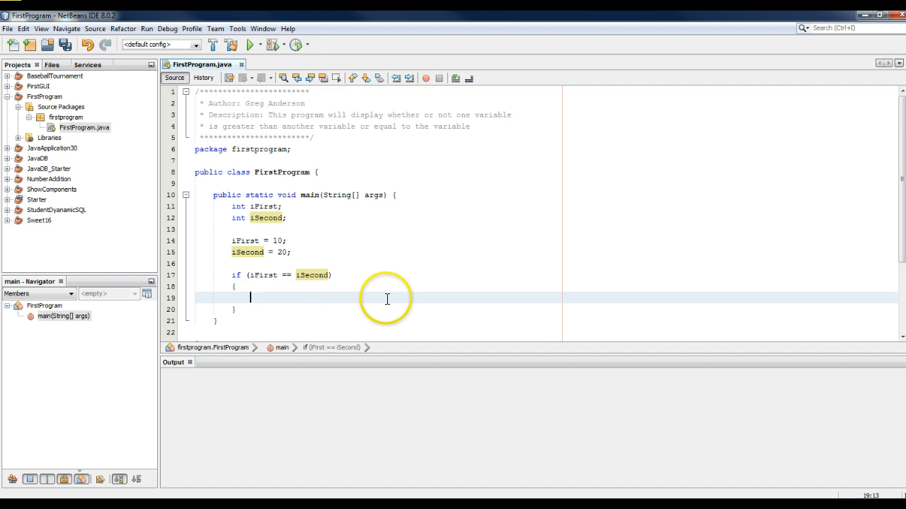
# - Print "iFirst is equal to iSecond" with System.out.println in the if body
pyautogui.write('System.c')
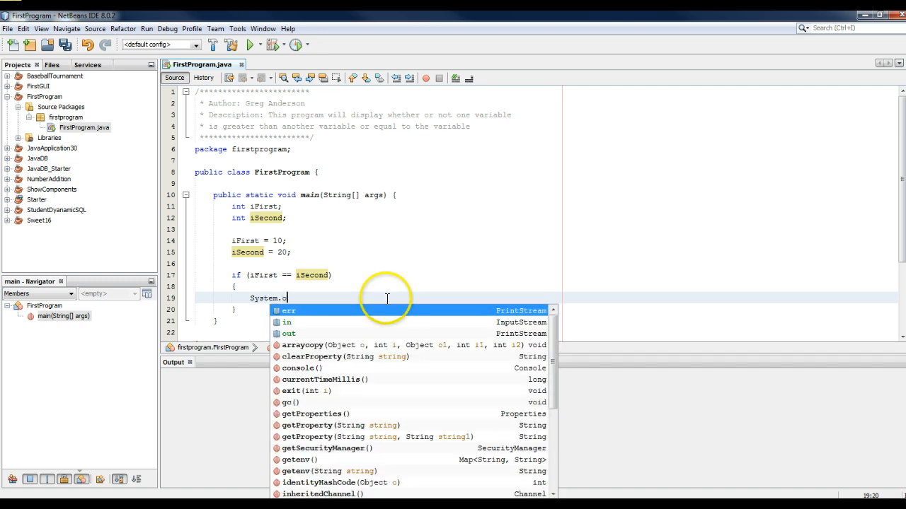
pyautogui.write('out.println("");')
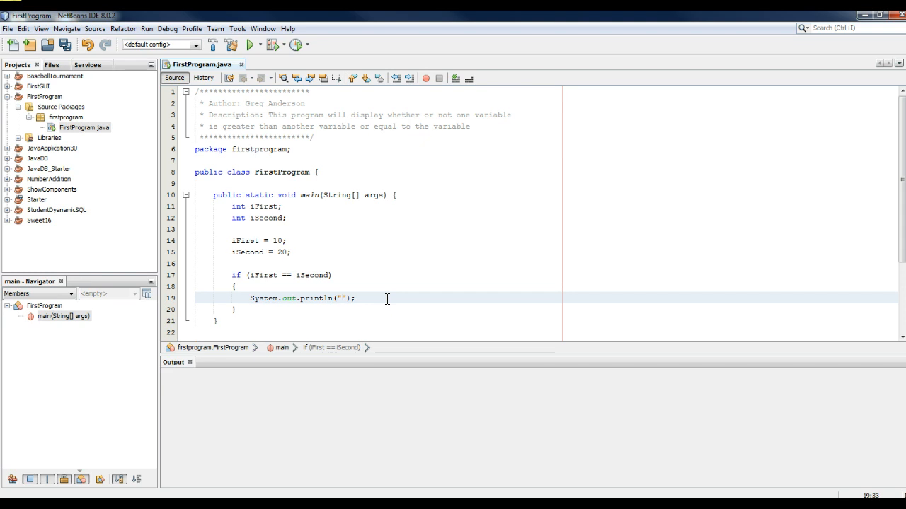
pyautogui.write('iFirst is equal to iSecond')
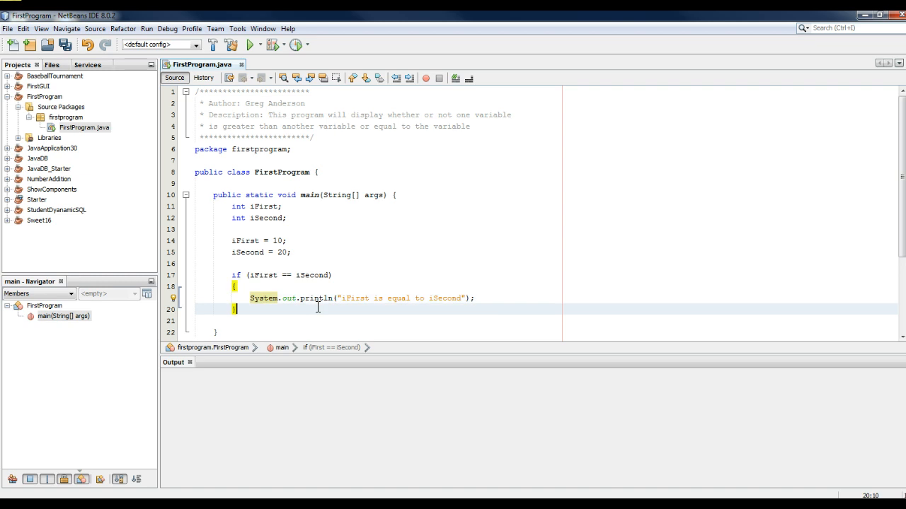
# - Add else if (iFirst > iSecond) printing "iFirst is greater than iSecond" from the copied println
pyautogui.write('else if (iF')
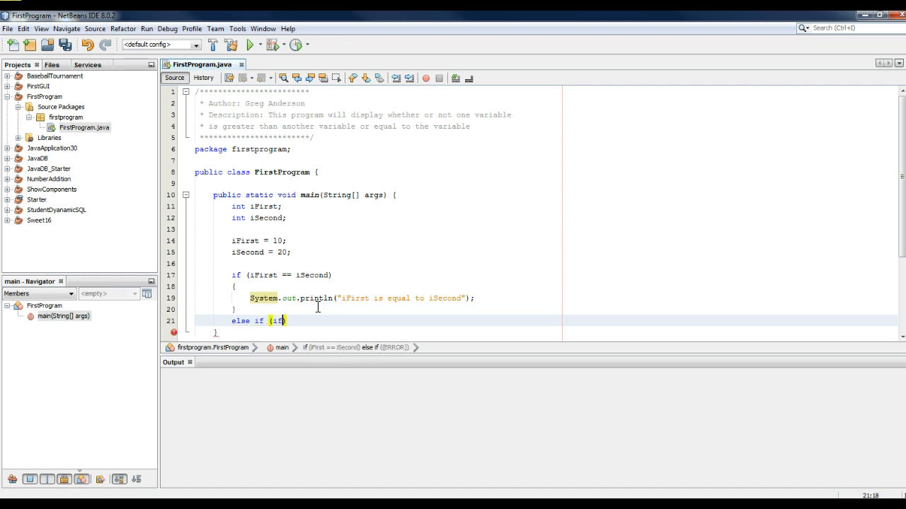
pyautogui.write('iFirst')
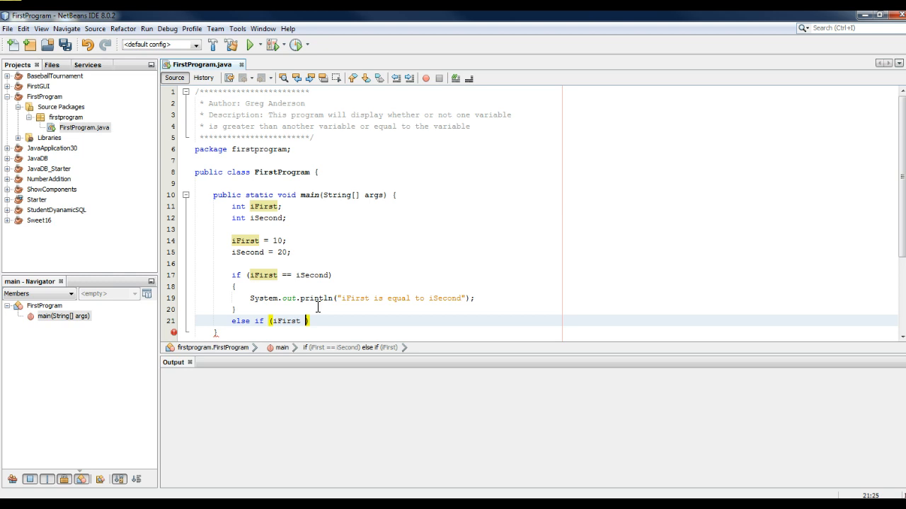
pyautogui.write('> iSecond)')
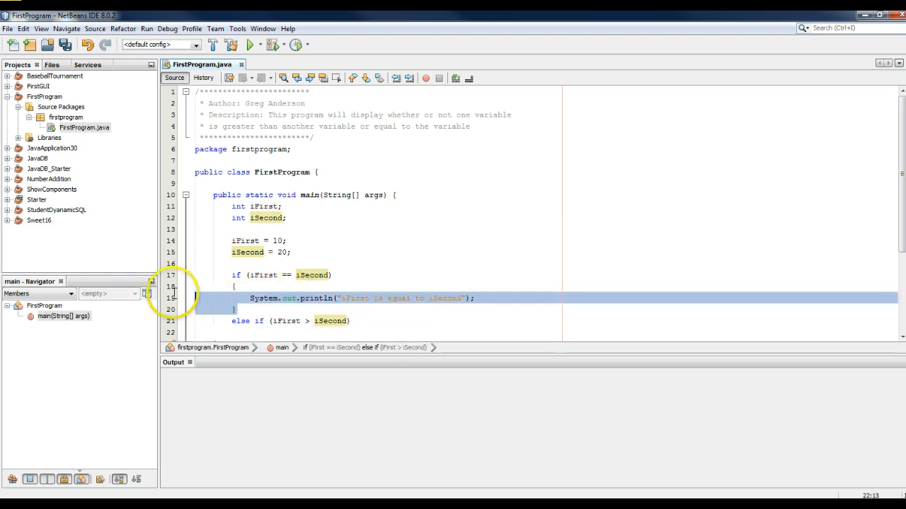
pyautogui.click(252, 332)
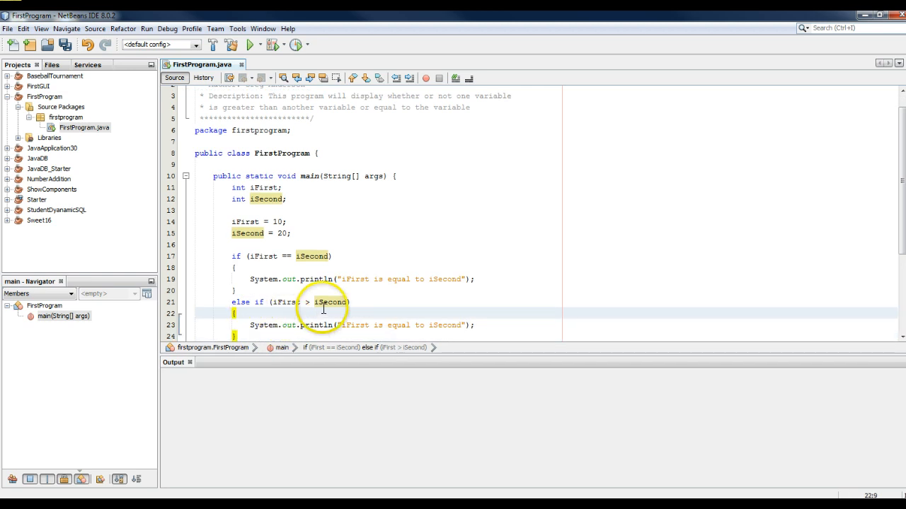
pyautogui.doubleClick(398, 324)
pyautogui.write('greater')
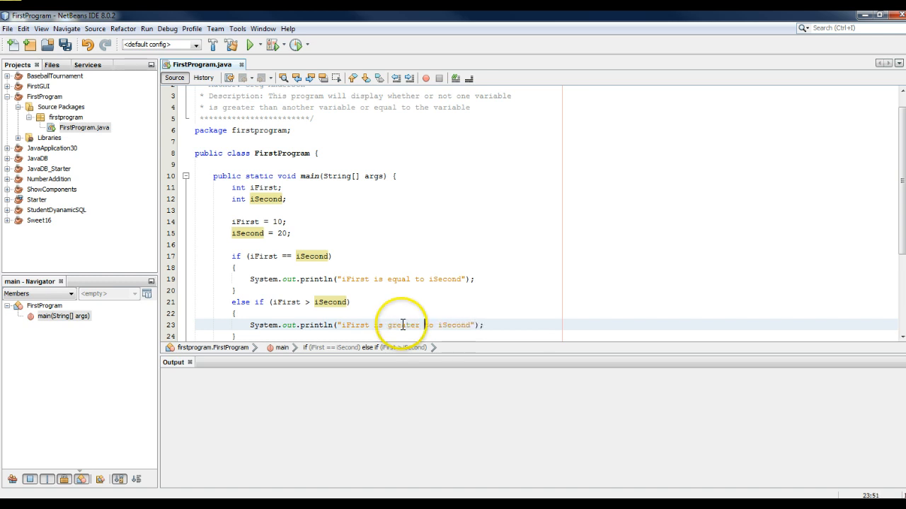
pyautogui.write('than')
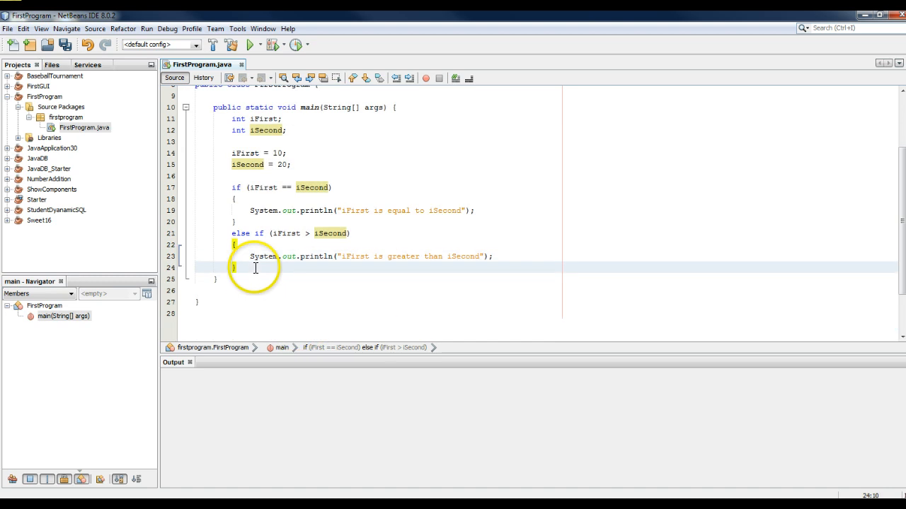
pyautogui.write('else')
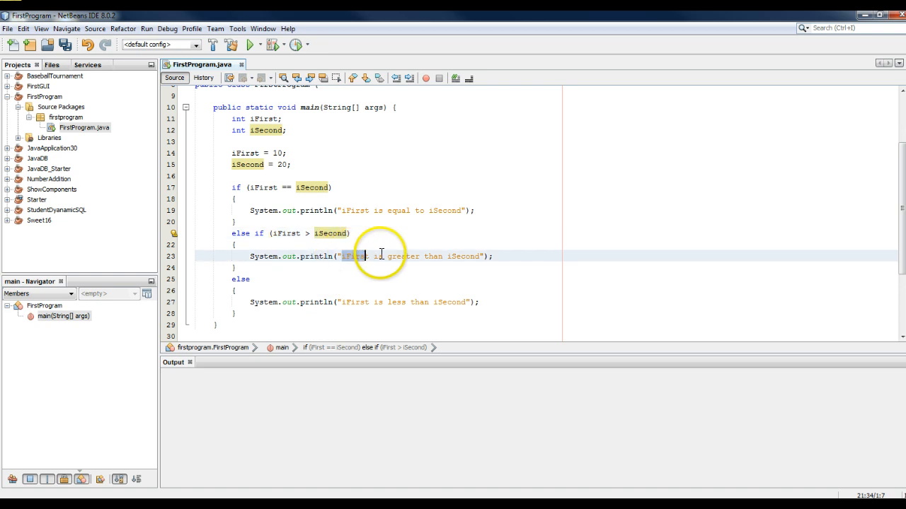
pyautogui.doubleClick(396, 256)
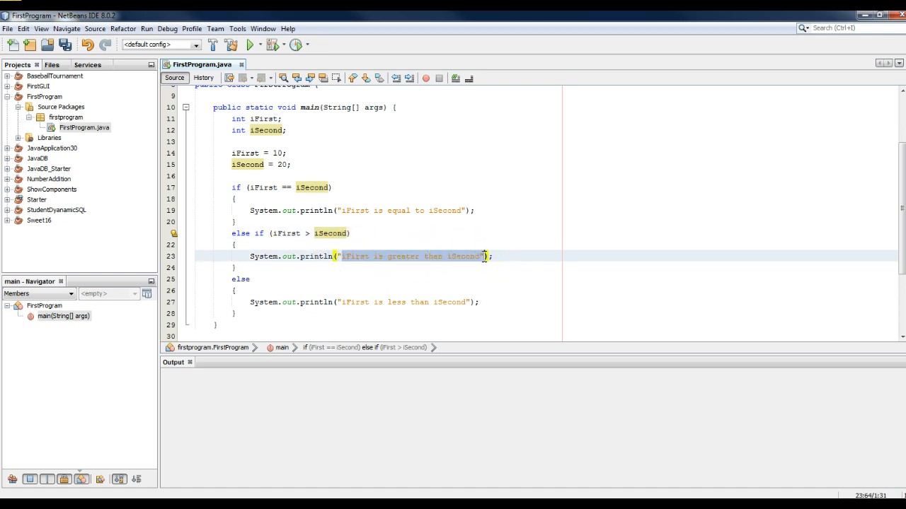
pyautogui.click(248, 279)
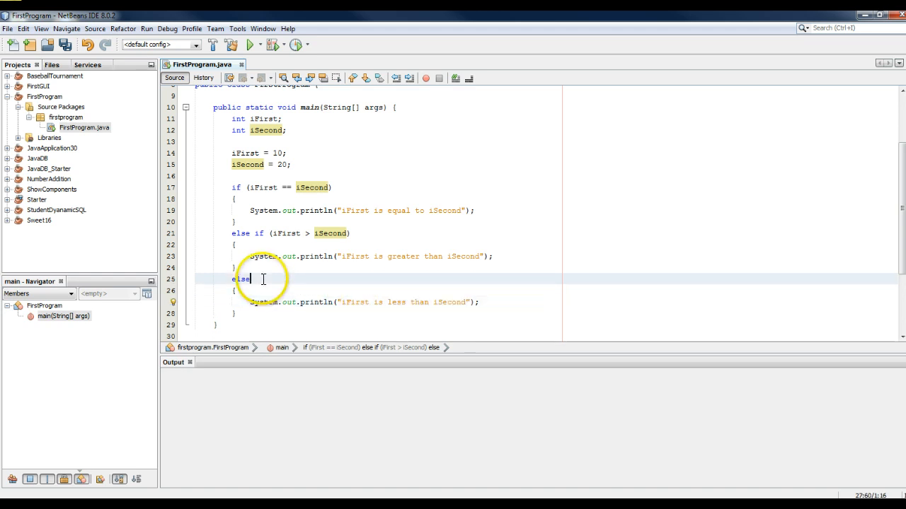
pyautogui.write('if ()')
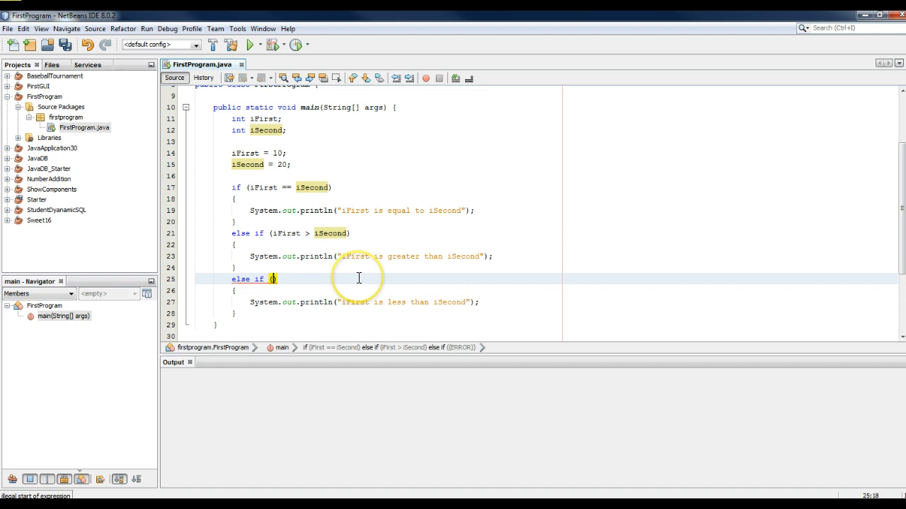
pyautogui.write('iFirst <')
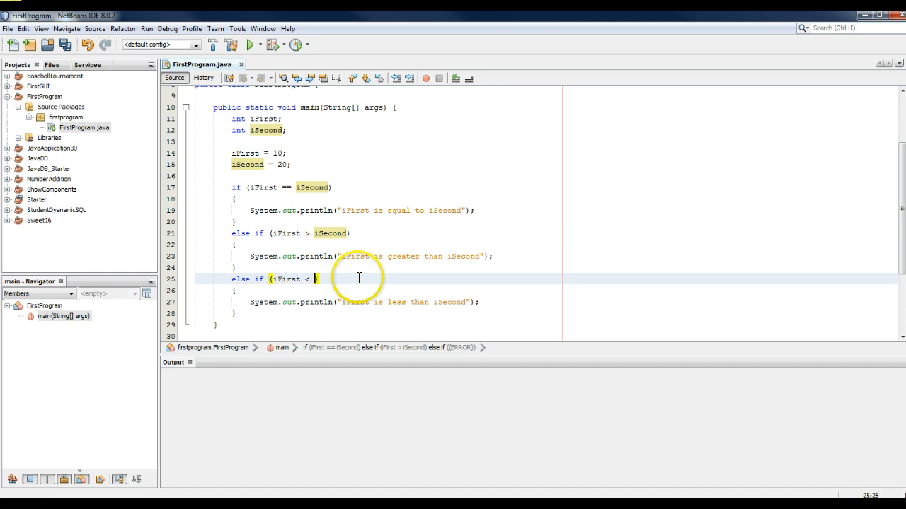
pyautogui.write('iSecond)')
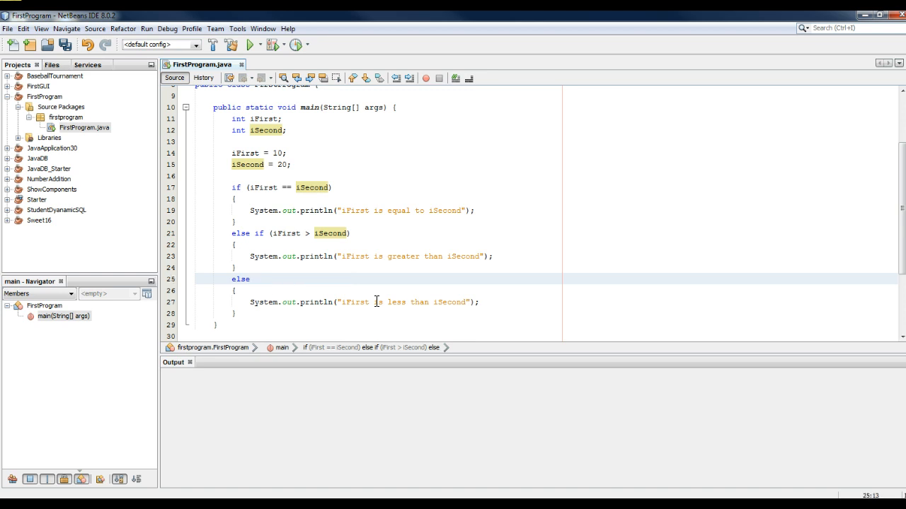
pyautogui.click(250, 278)
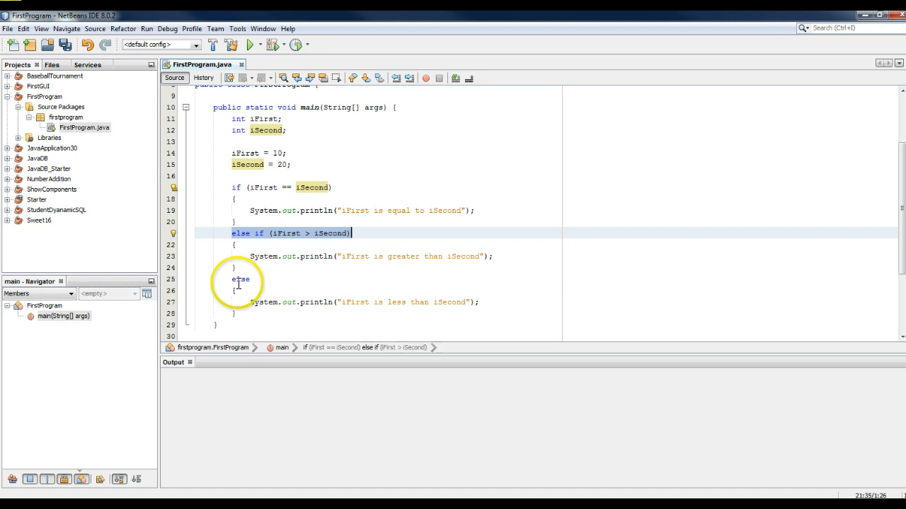
pyautogui.doubleClick(240, 278)
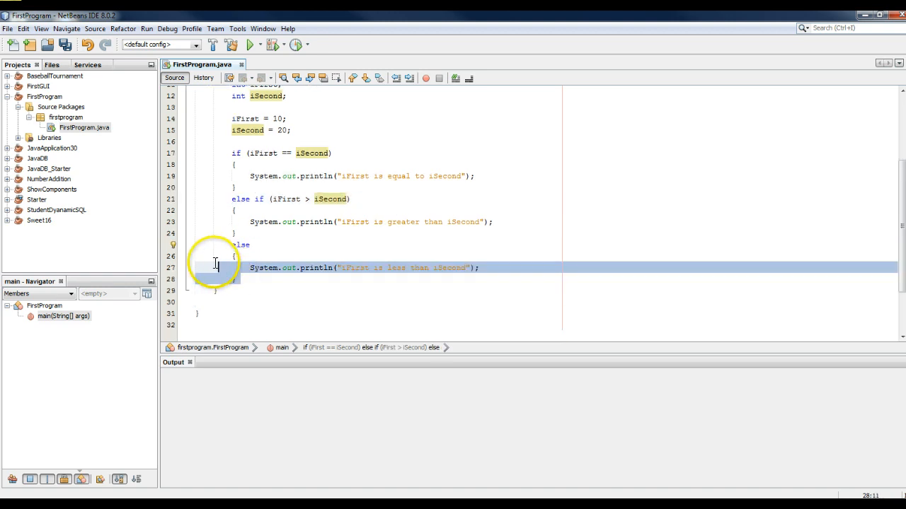
pyautogui.click(211, 218)
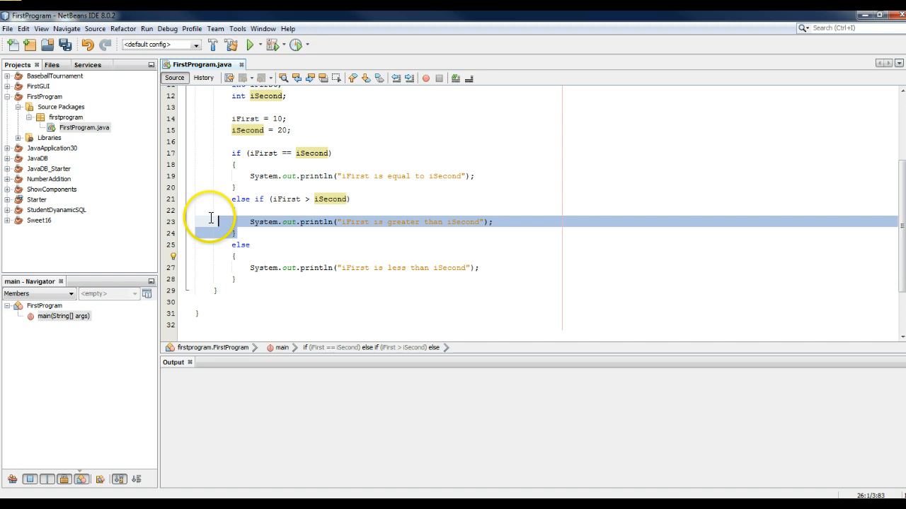
pyautogui.click(198, 164)
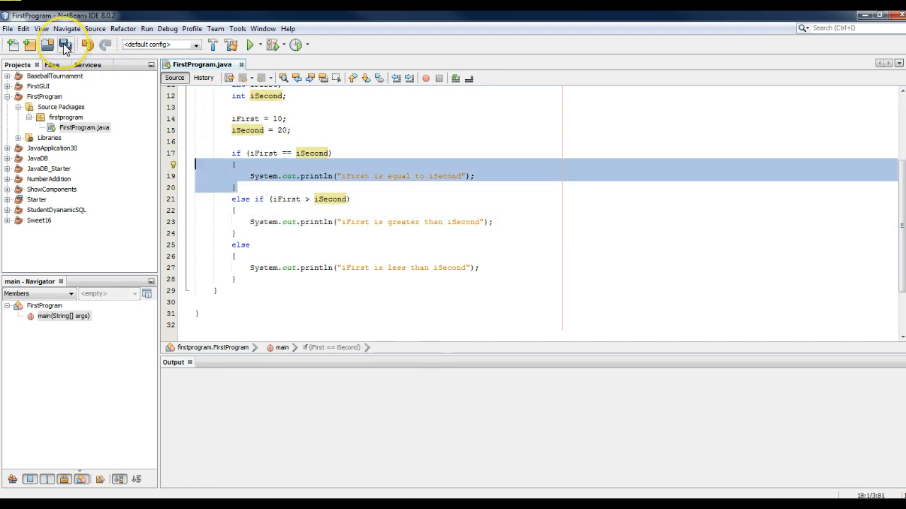
# - Save and run FirstProgram; the output prints "iFirst is less than iSecond" with a successful build
pyautogui.click(65, 44)
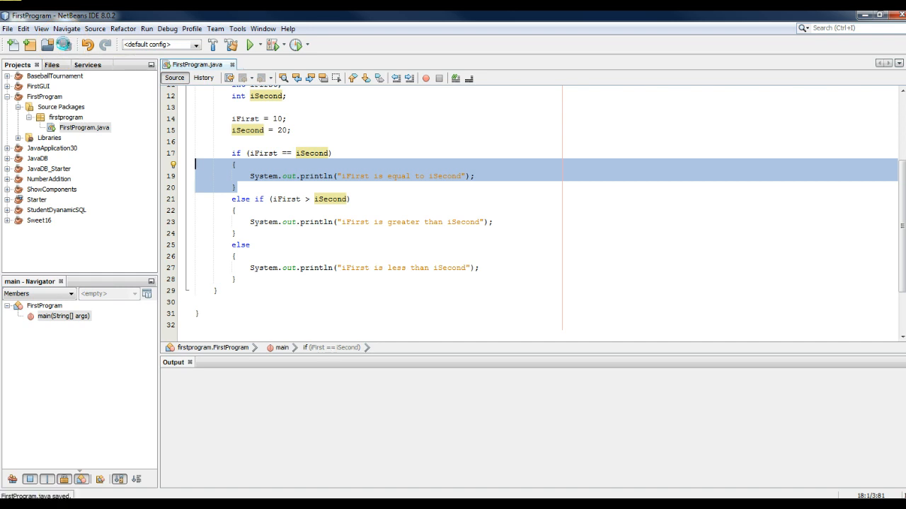
pyautogui.moveTo(250, 44)
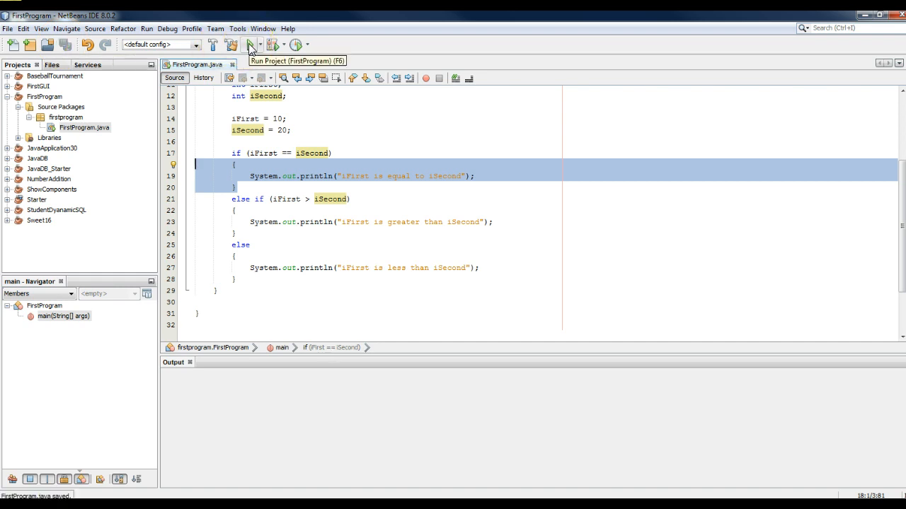
pyautogui.click(272, 44)
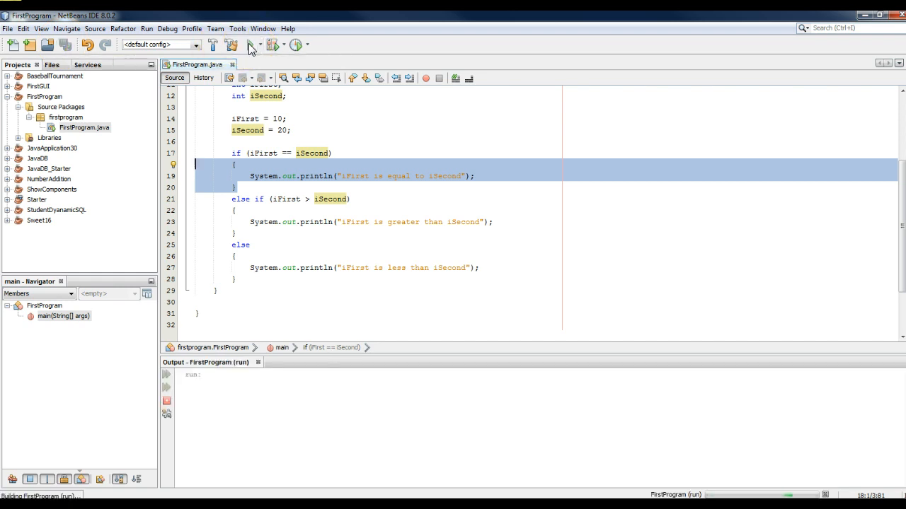
pyautogui.click(246, 43)
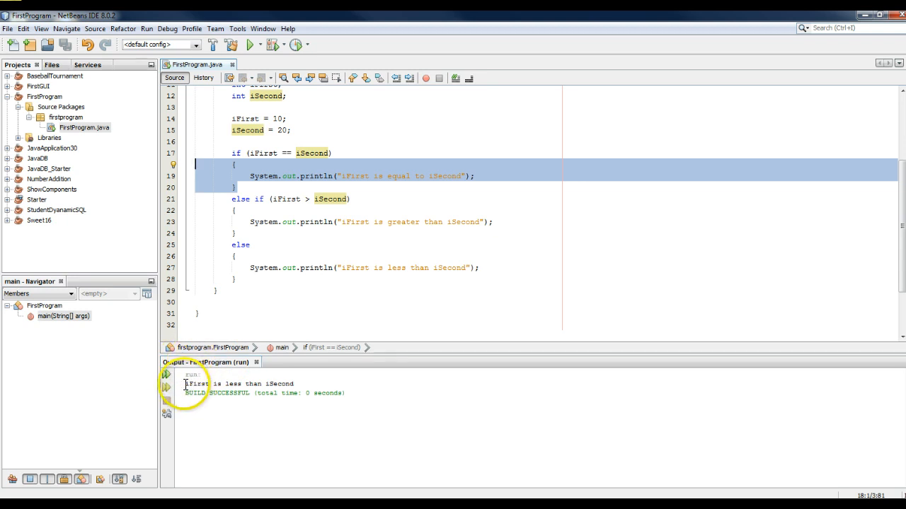
pyautogui.moveTo(291, 385)
pyautogui.write('2')
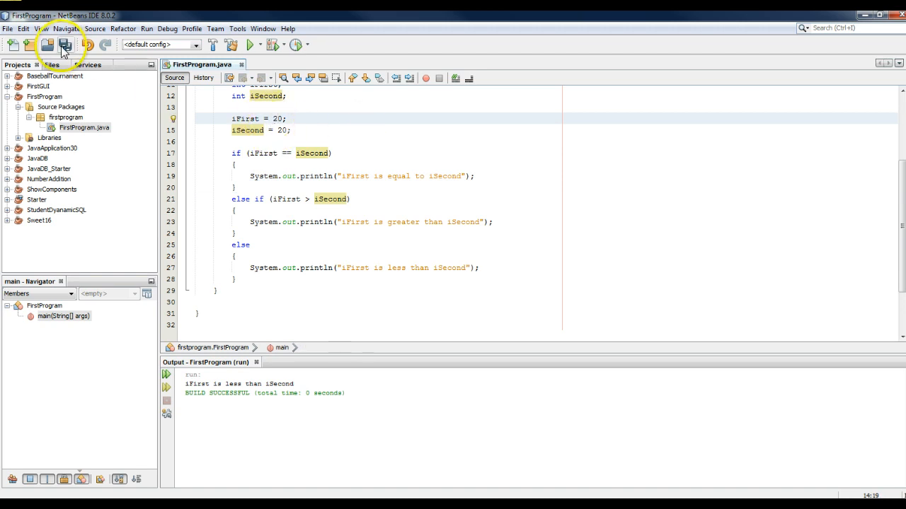
# - Rerun with iFirst = 20 then 30, printing the equal and greater-than messages
pyautogui.click(65, 44)
pyautogui.write('3')
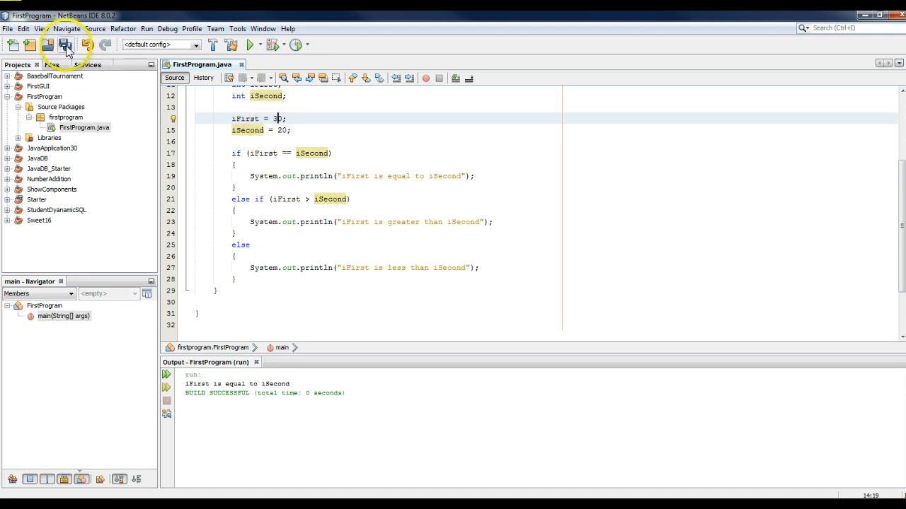
pyautogui.click(249, 44)
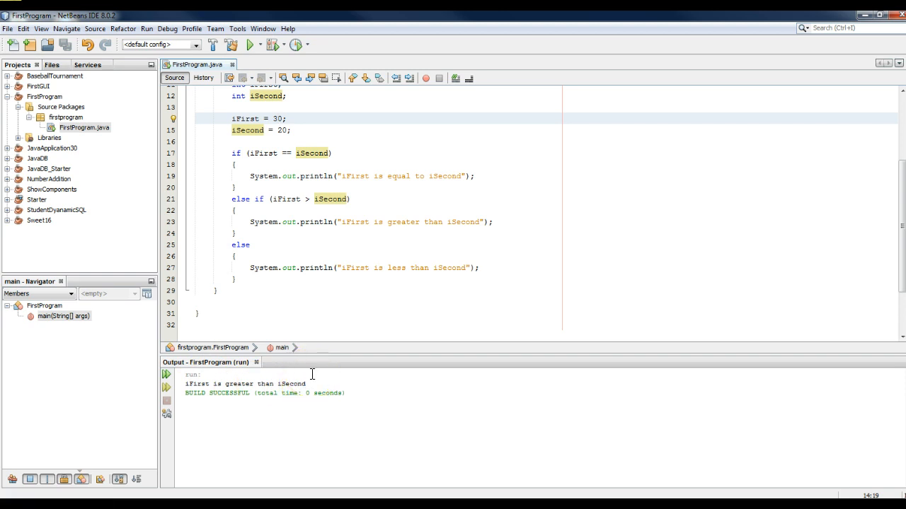
pyautogui.click(278, 118)
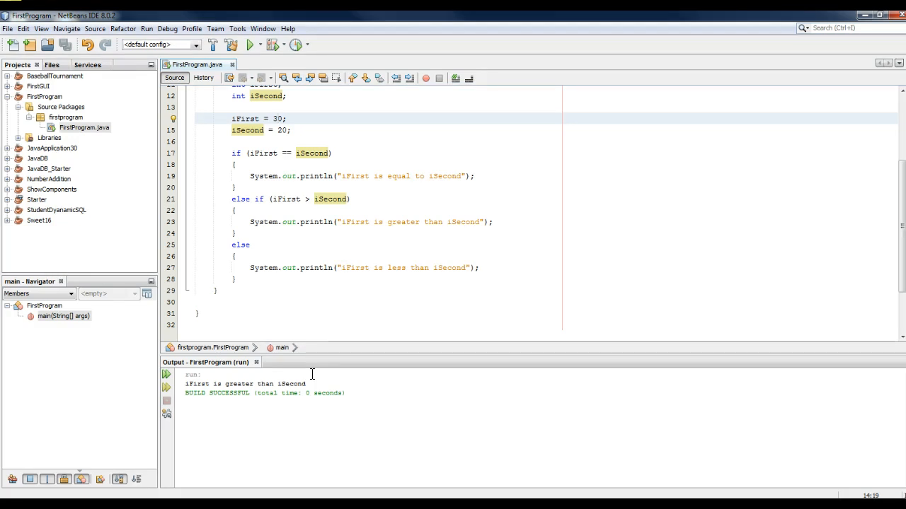
pyautogui.click(277, 119)
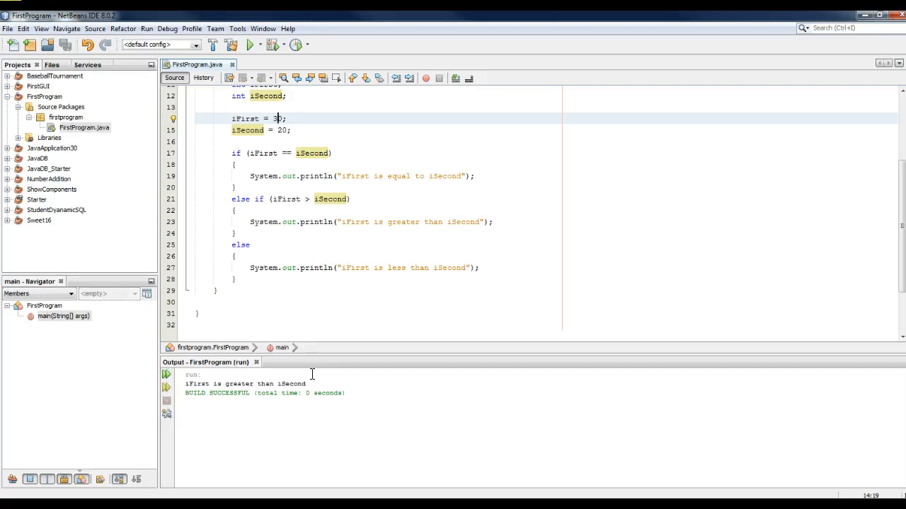
# - Restore iFirst = 30 and bring up Windows Explorer at Documents\NetBeansProjects
pyautogui.write('0')
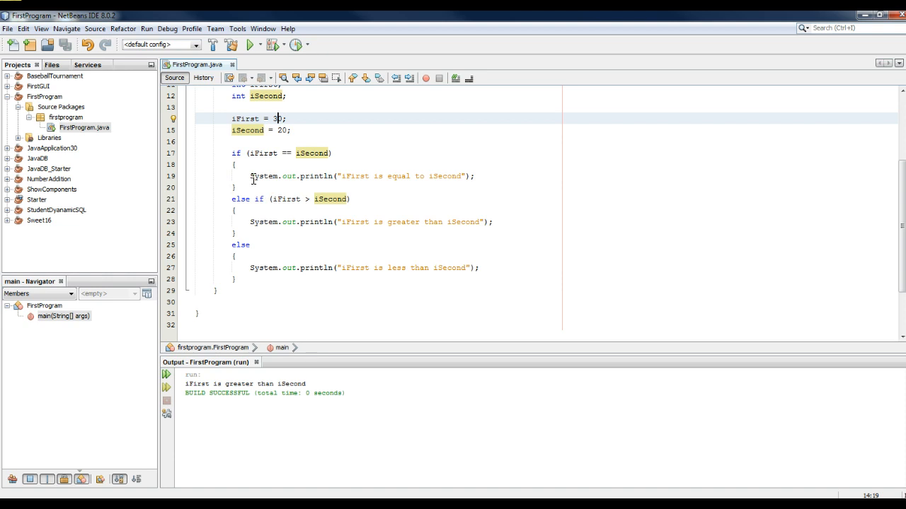
pyautogui.write('0')
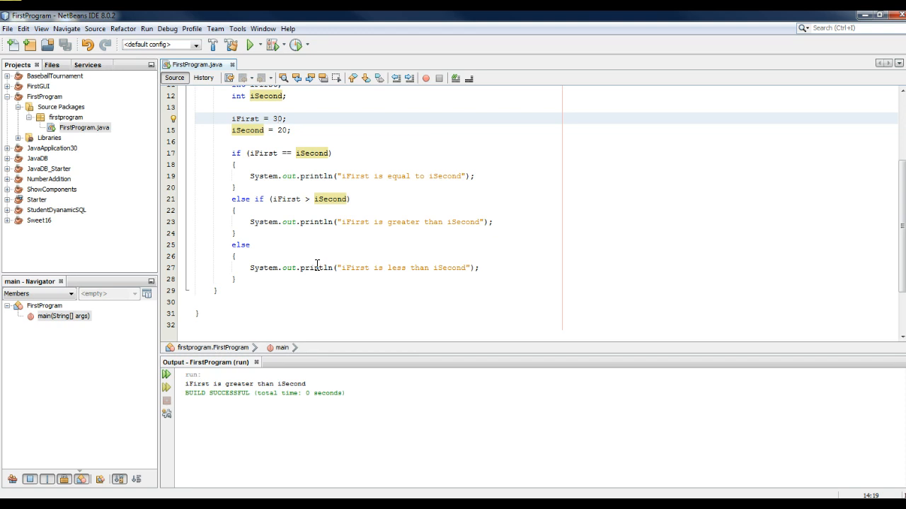
pyautogui.click(277, 119)
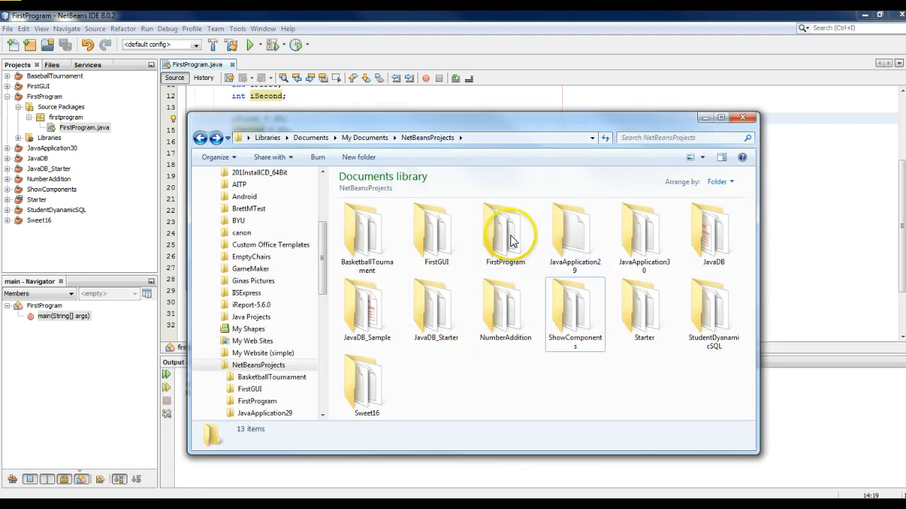
# - Navigate into FirstProgram\src\firstprogram to reach FirstProgram.java
pyautogui.doubleClick(506, 233)
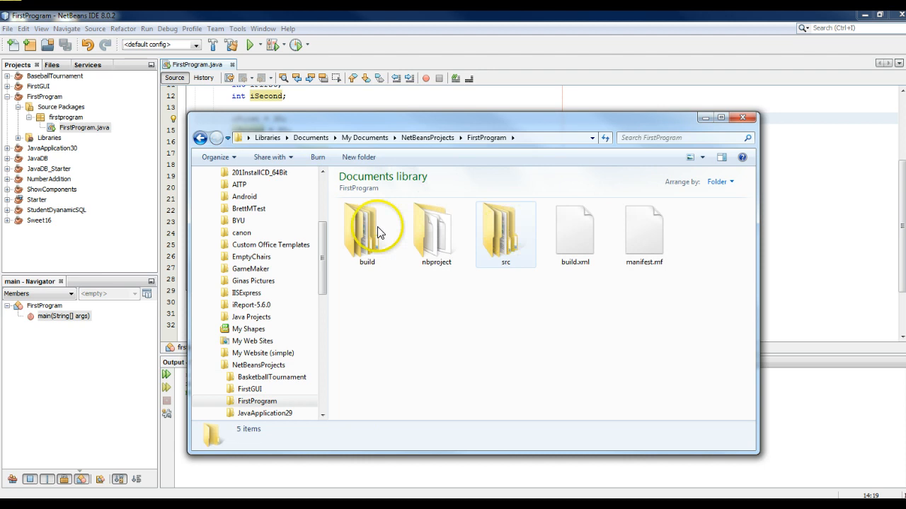
pyautogui.click(505, 230)
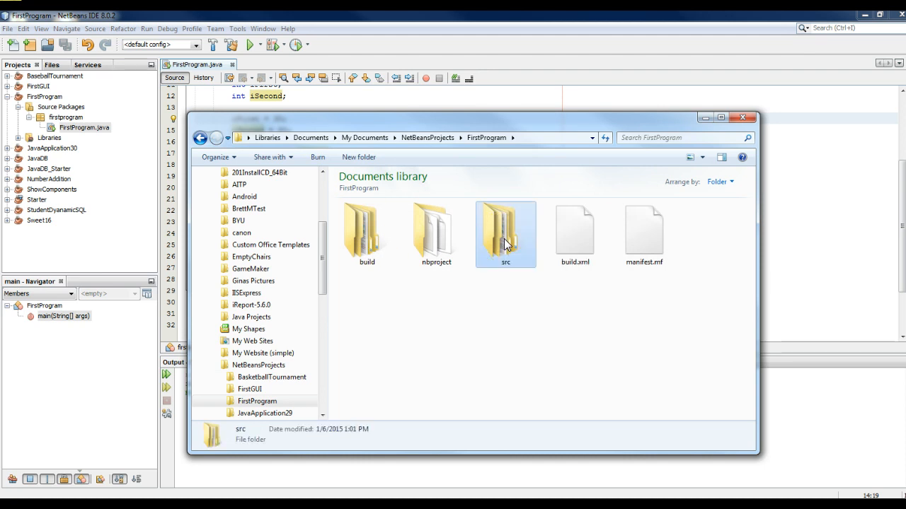
pyautogui.doubleClick(505, 233)
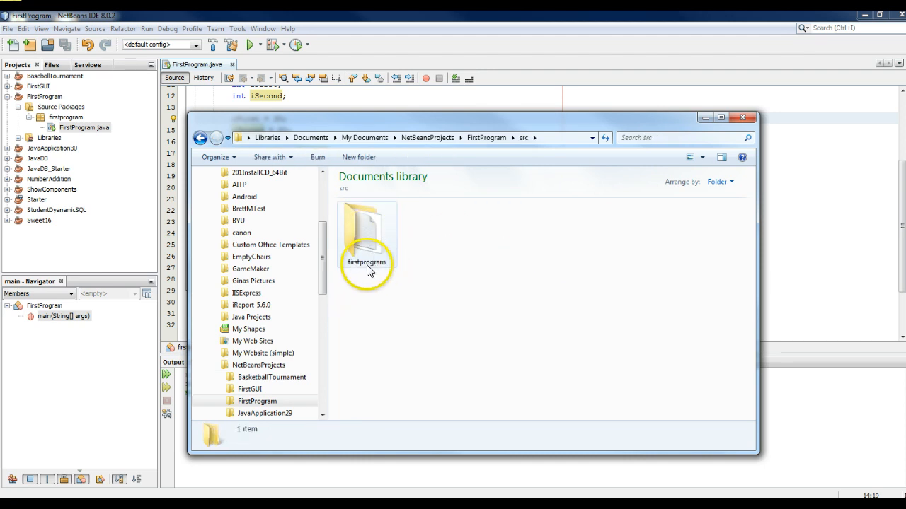
pyautogui.moveTo(354, 268)
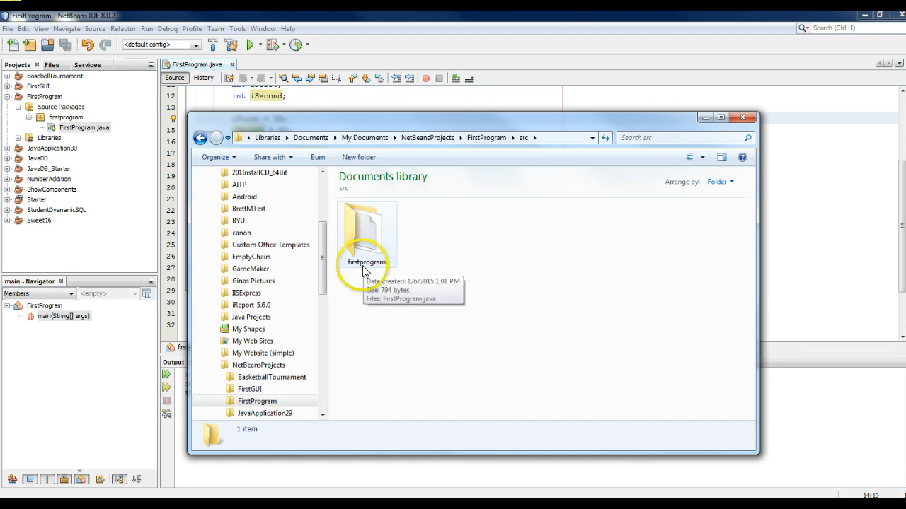
pyautogui.doubleClick(365, 230)
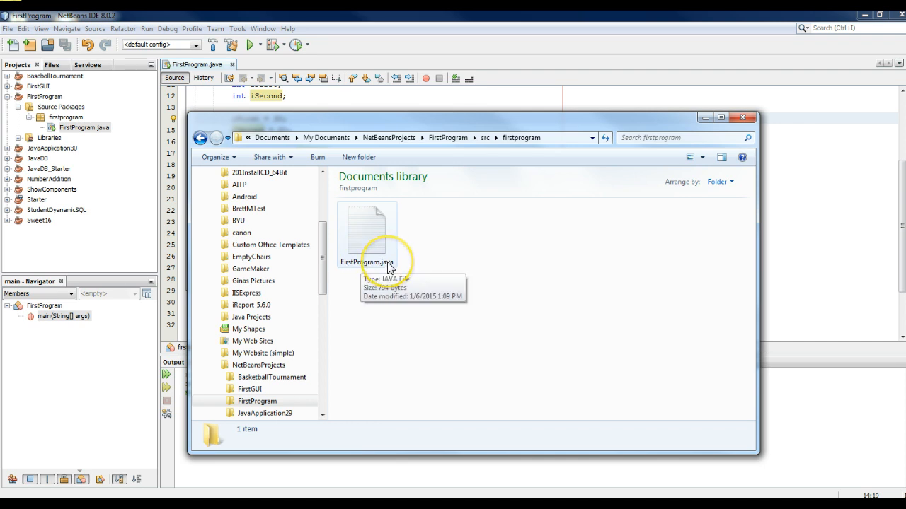
# - Open FirstProgram.java in Notepad via the Edit context action
pyautogui.rightClick(367, 230)
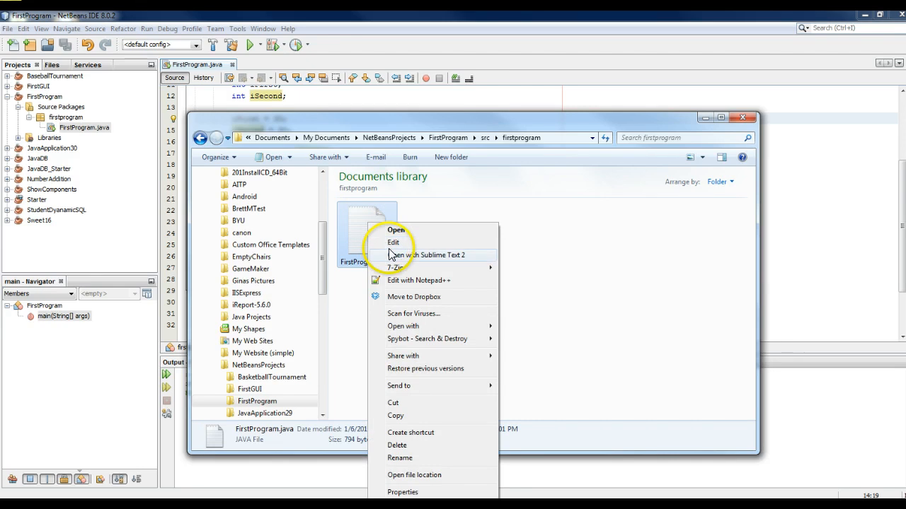
pyautogui.click(393, 244)
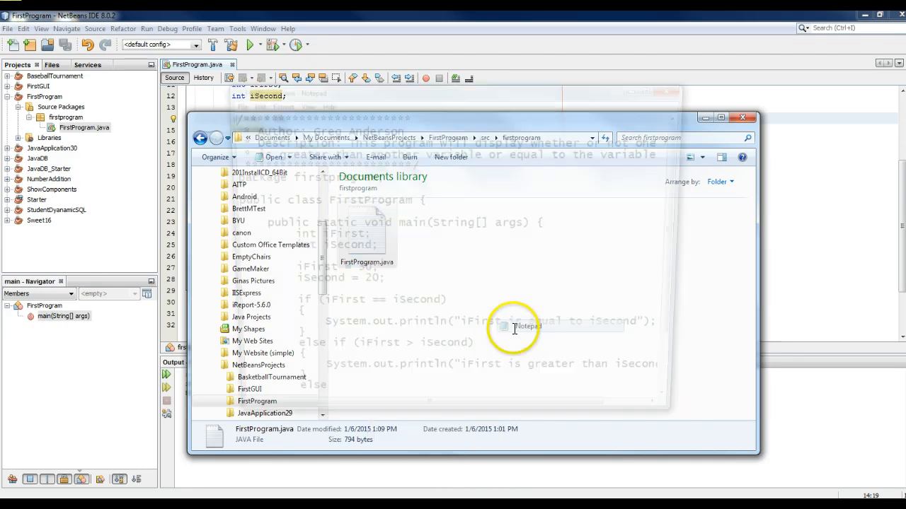